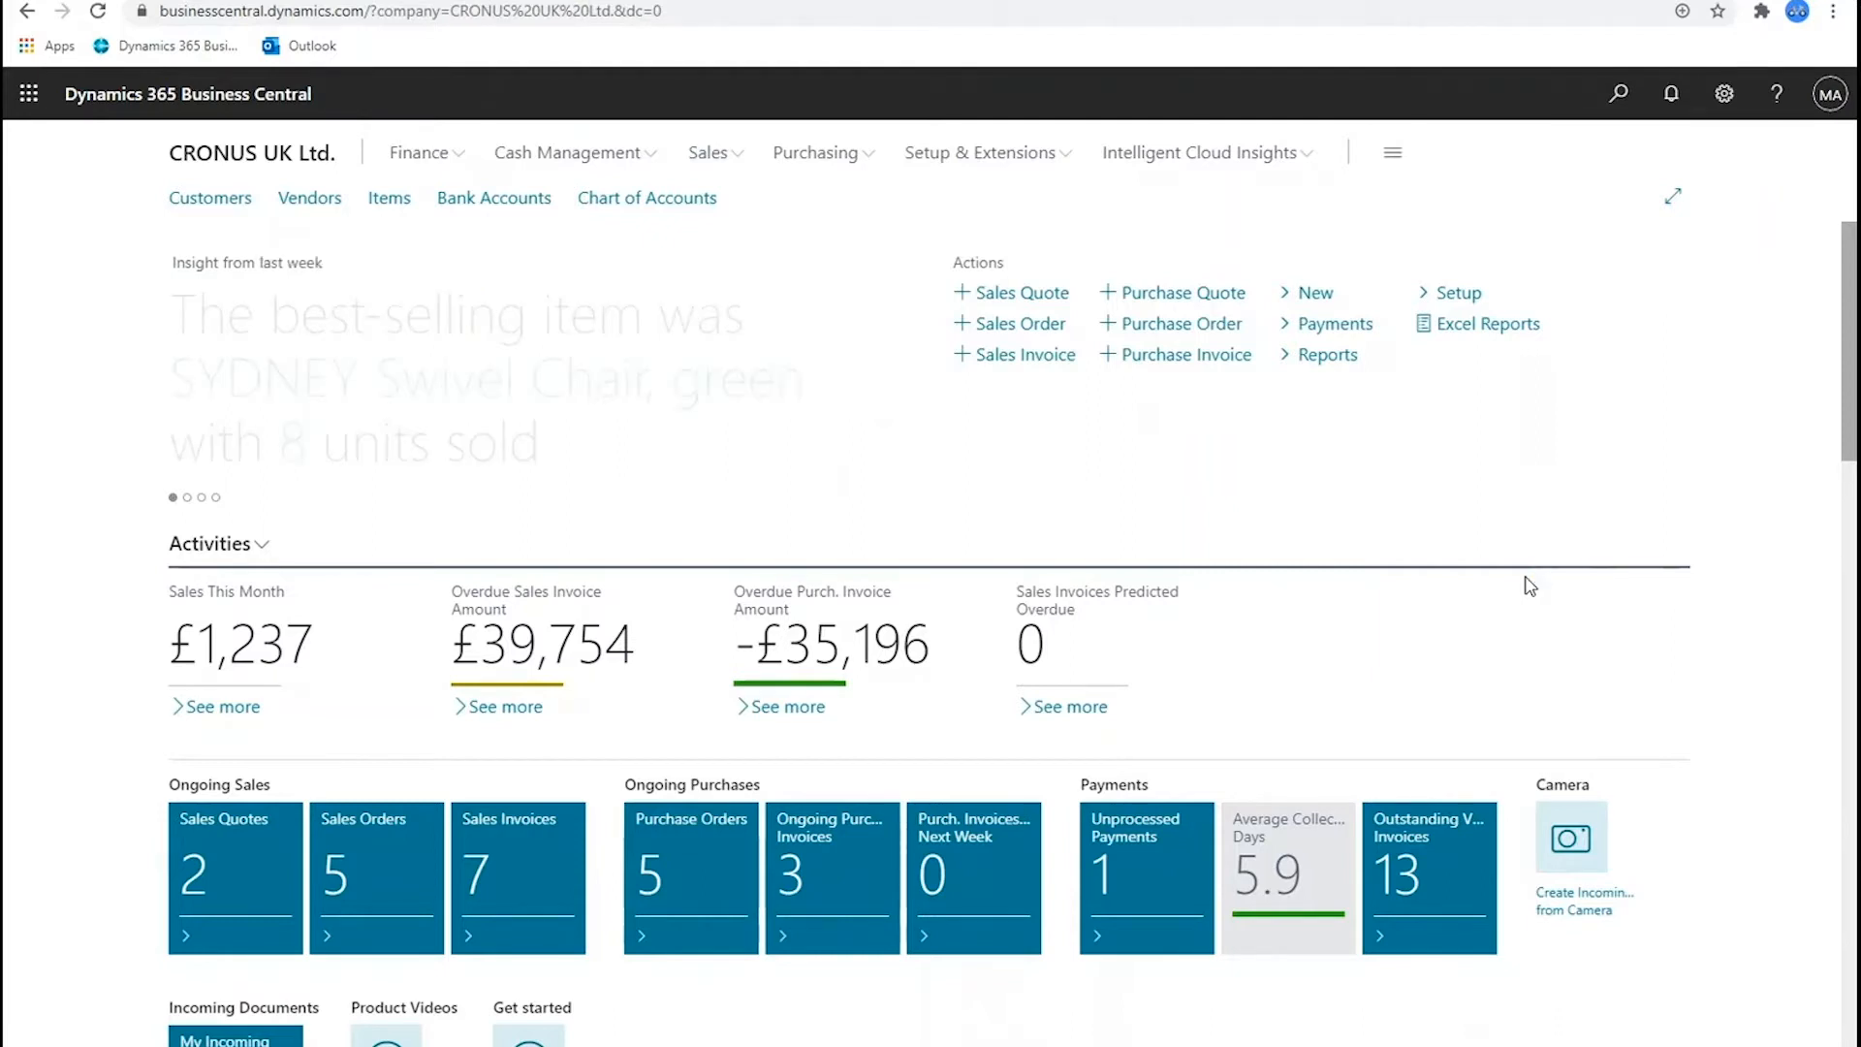
Step: Open the Customers list for CRONUS UK Ltd. from the Role Center navigation bar
click(210, 196)
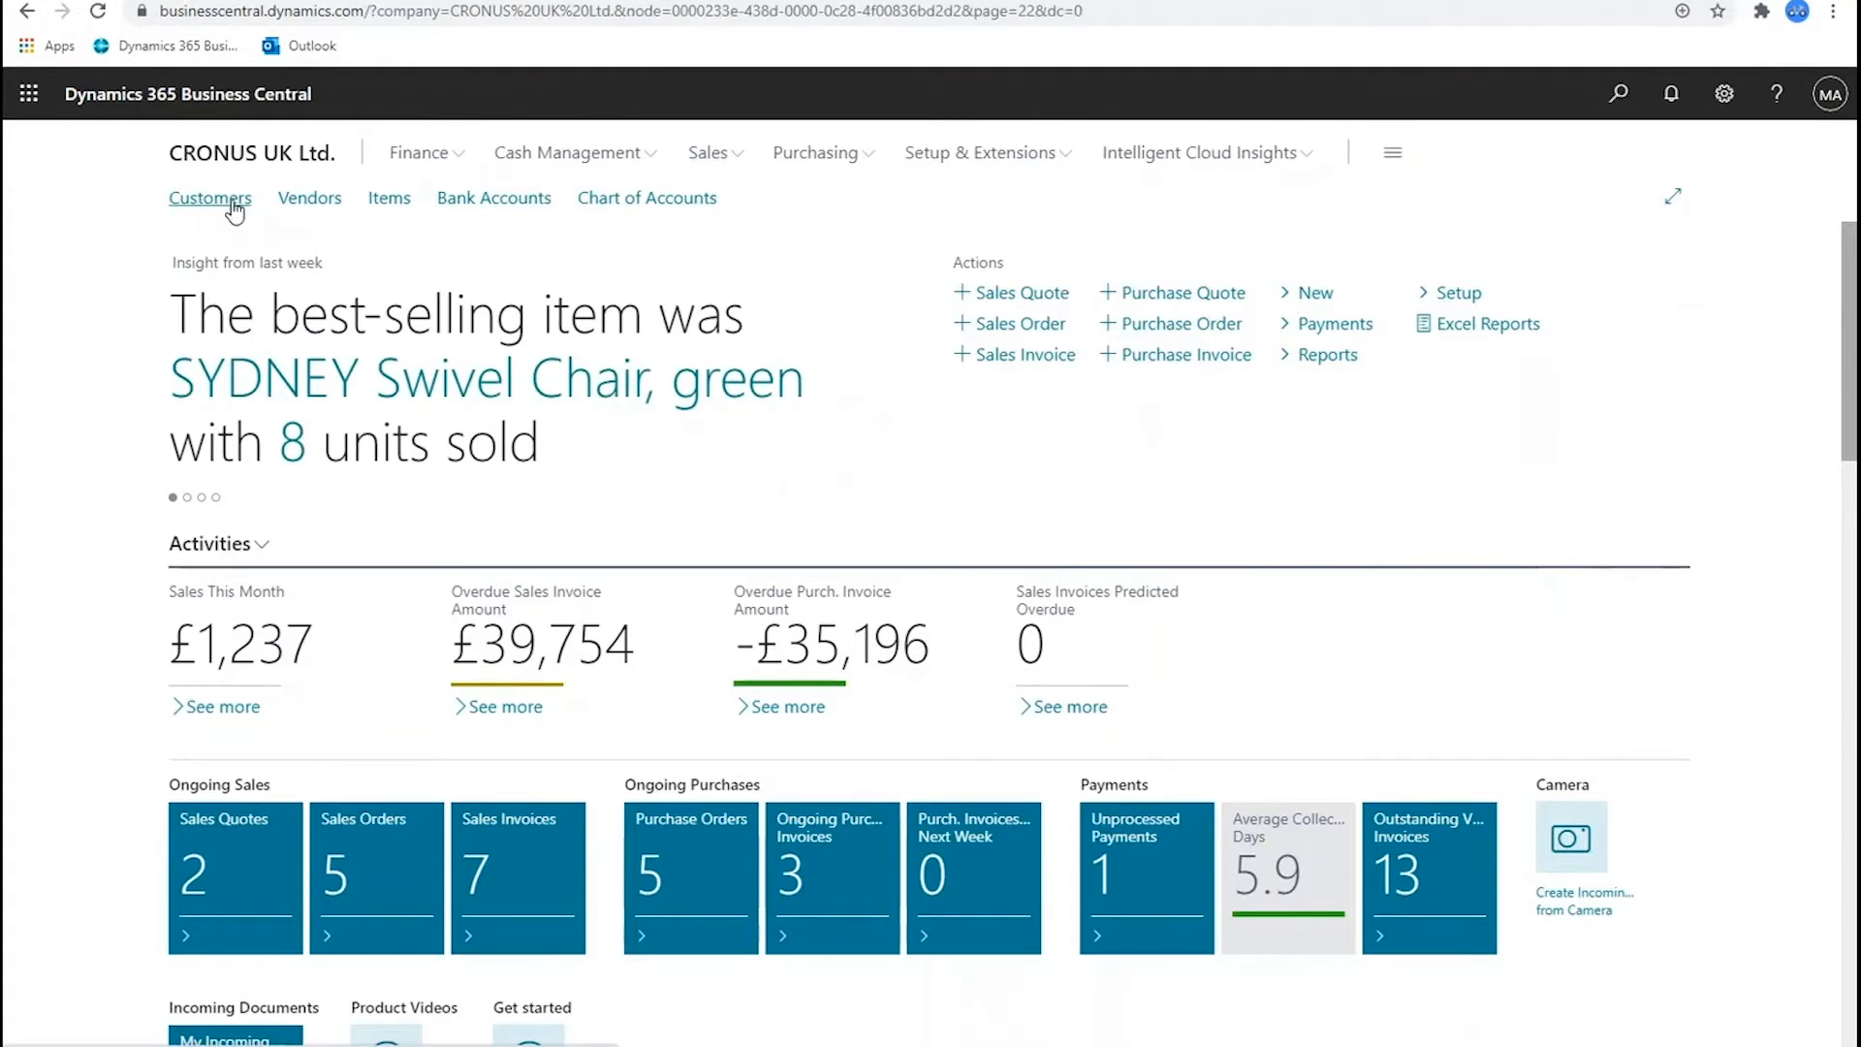
click(210, 198)
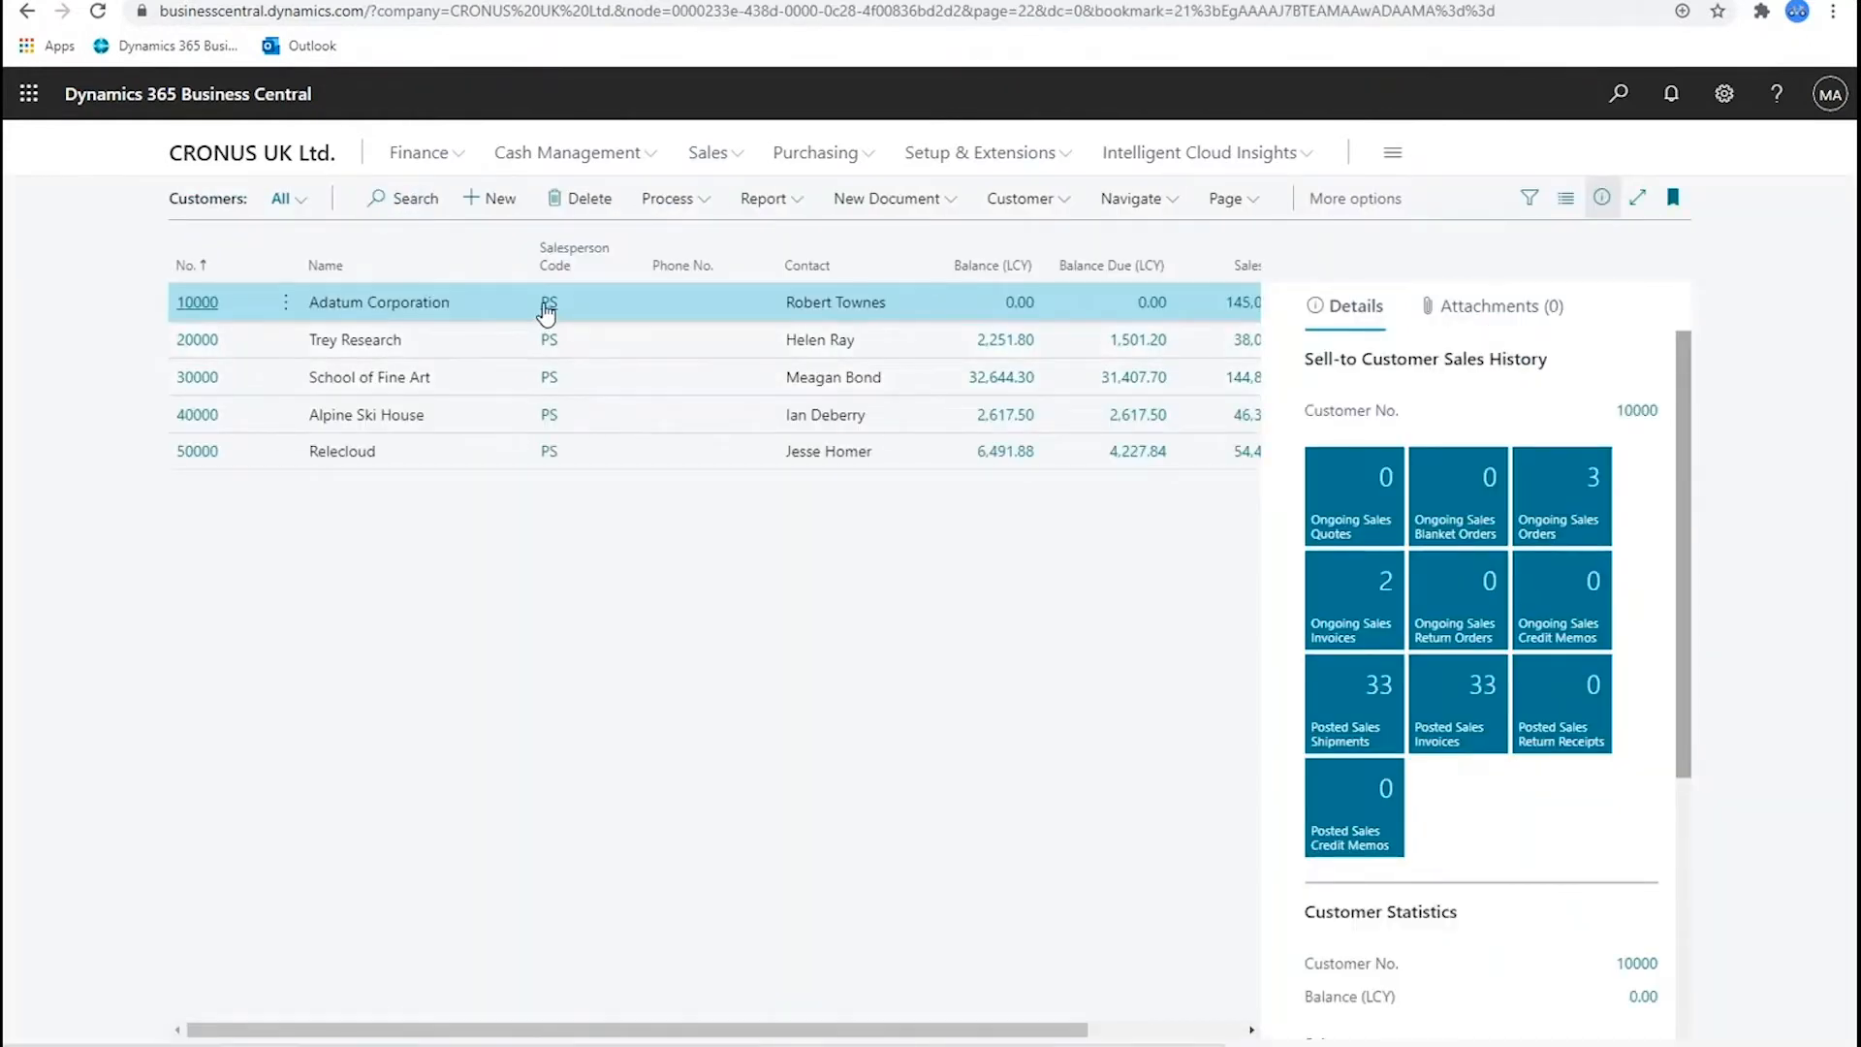
click(547, 302)
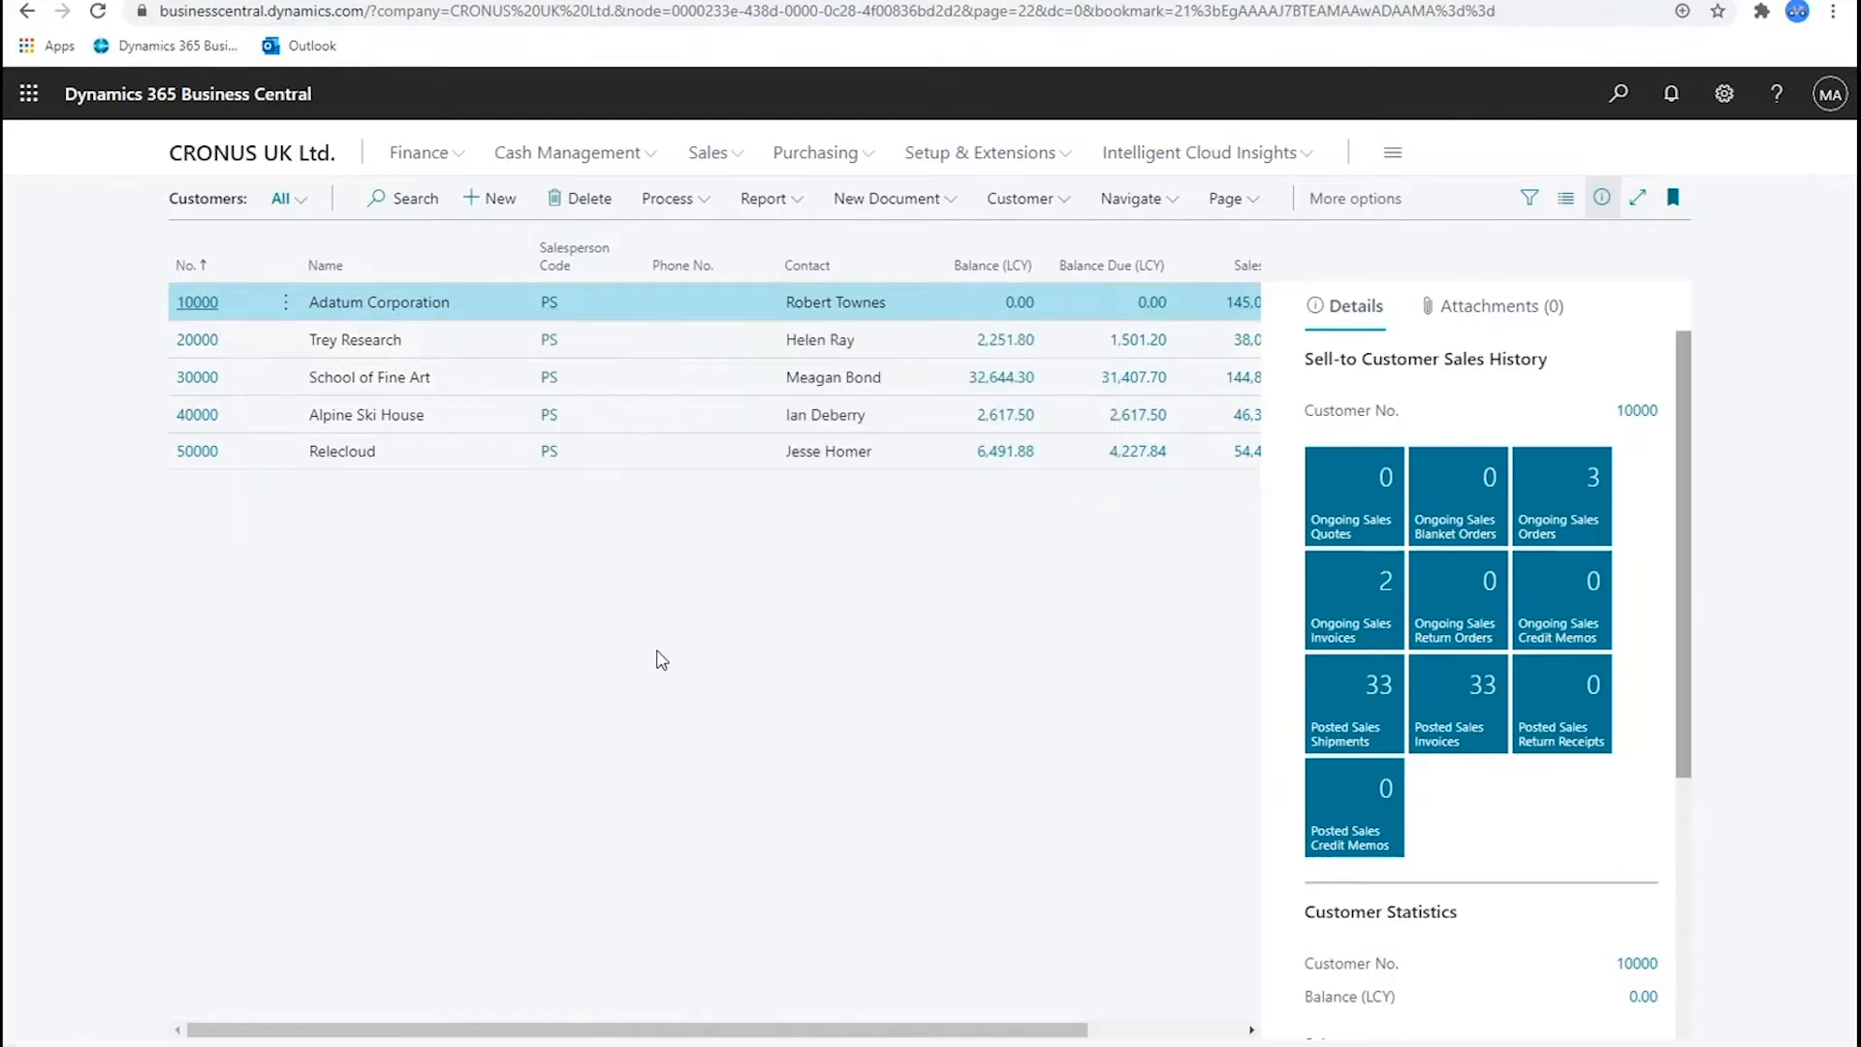
mouse_move(794, 581)
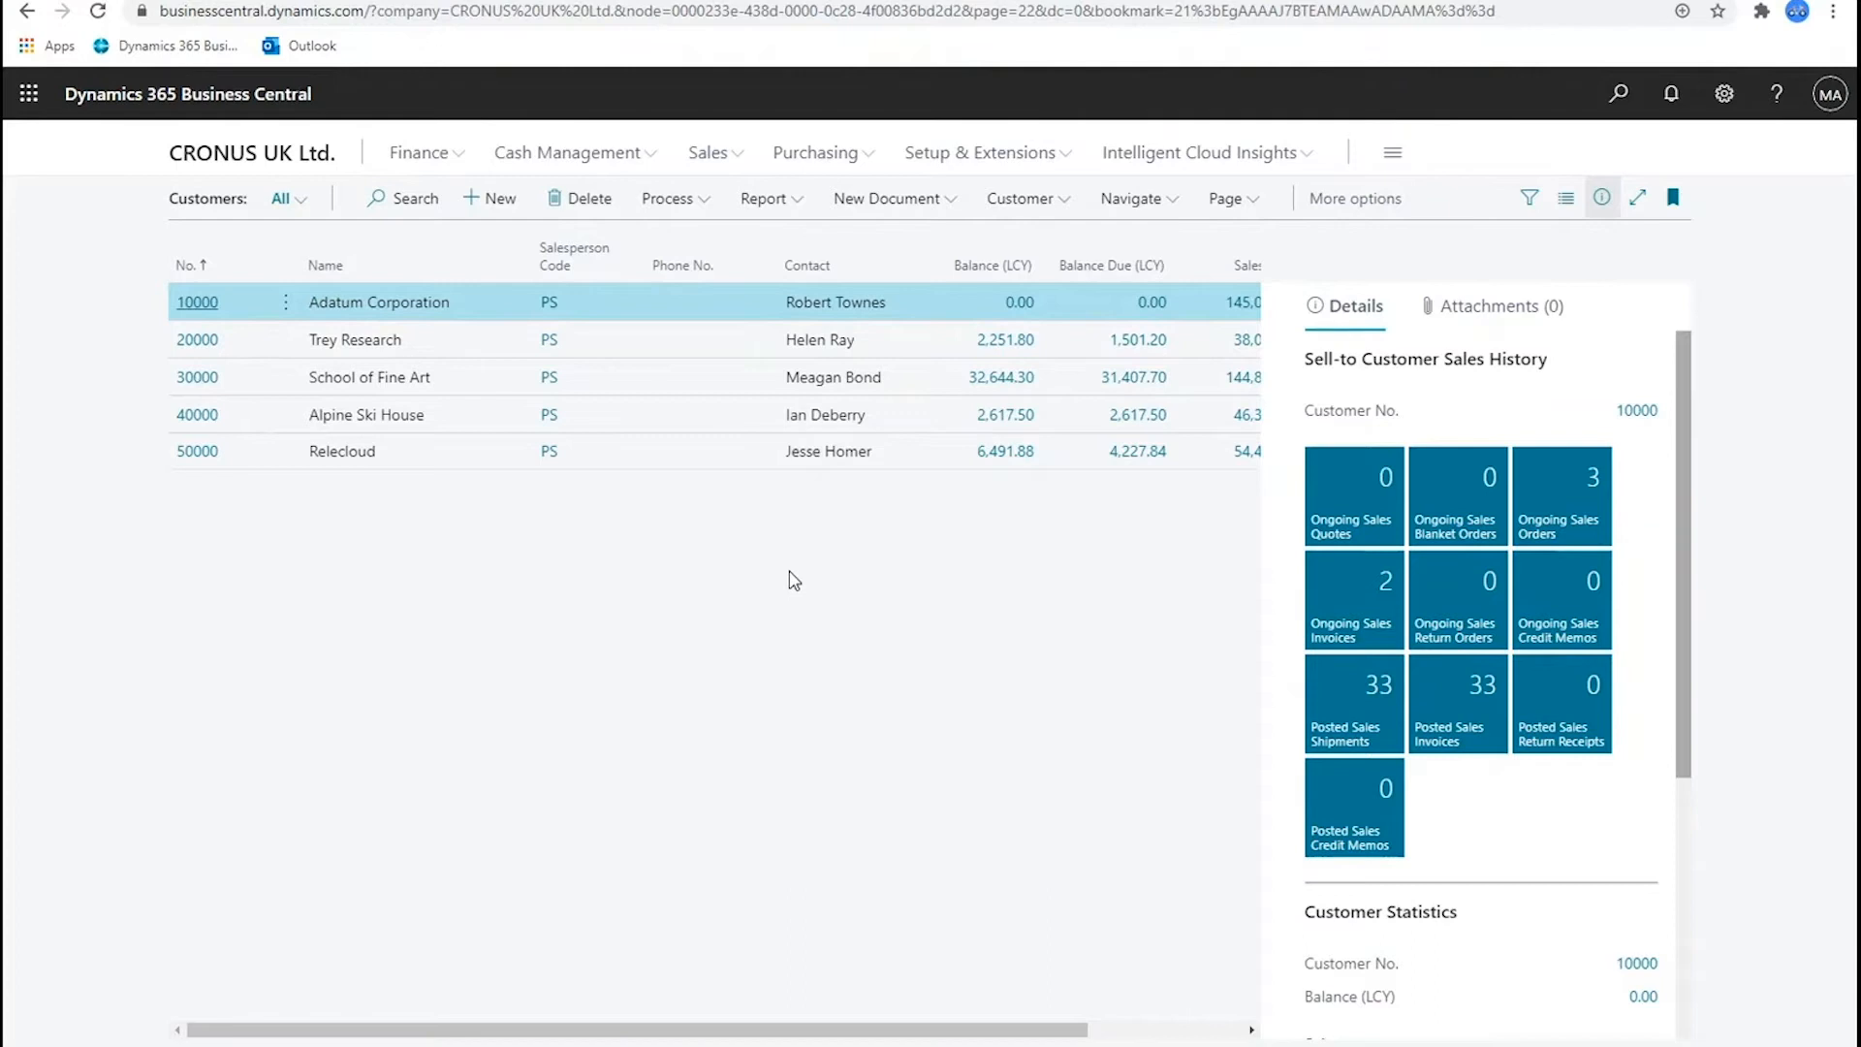
mouse_move(782, 587)
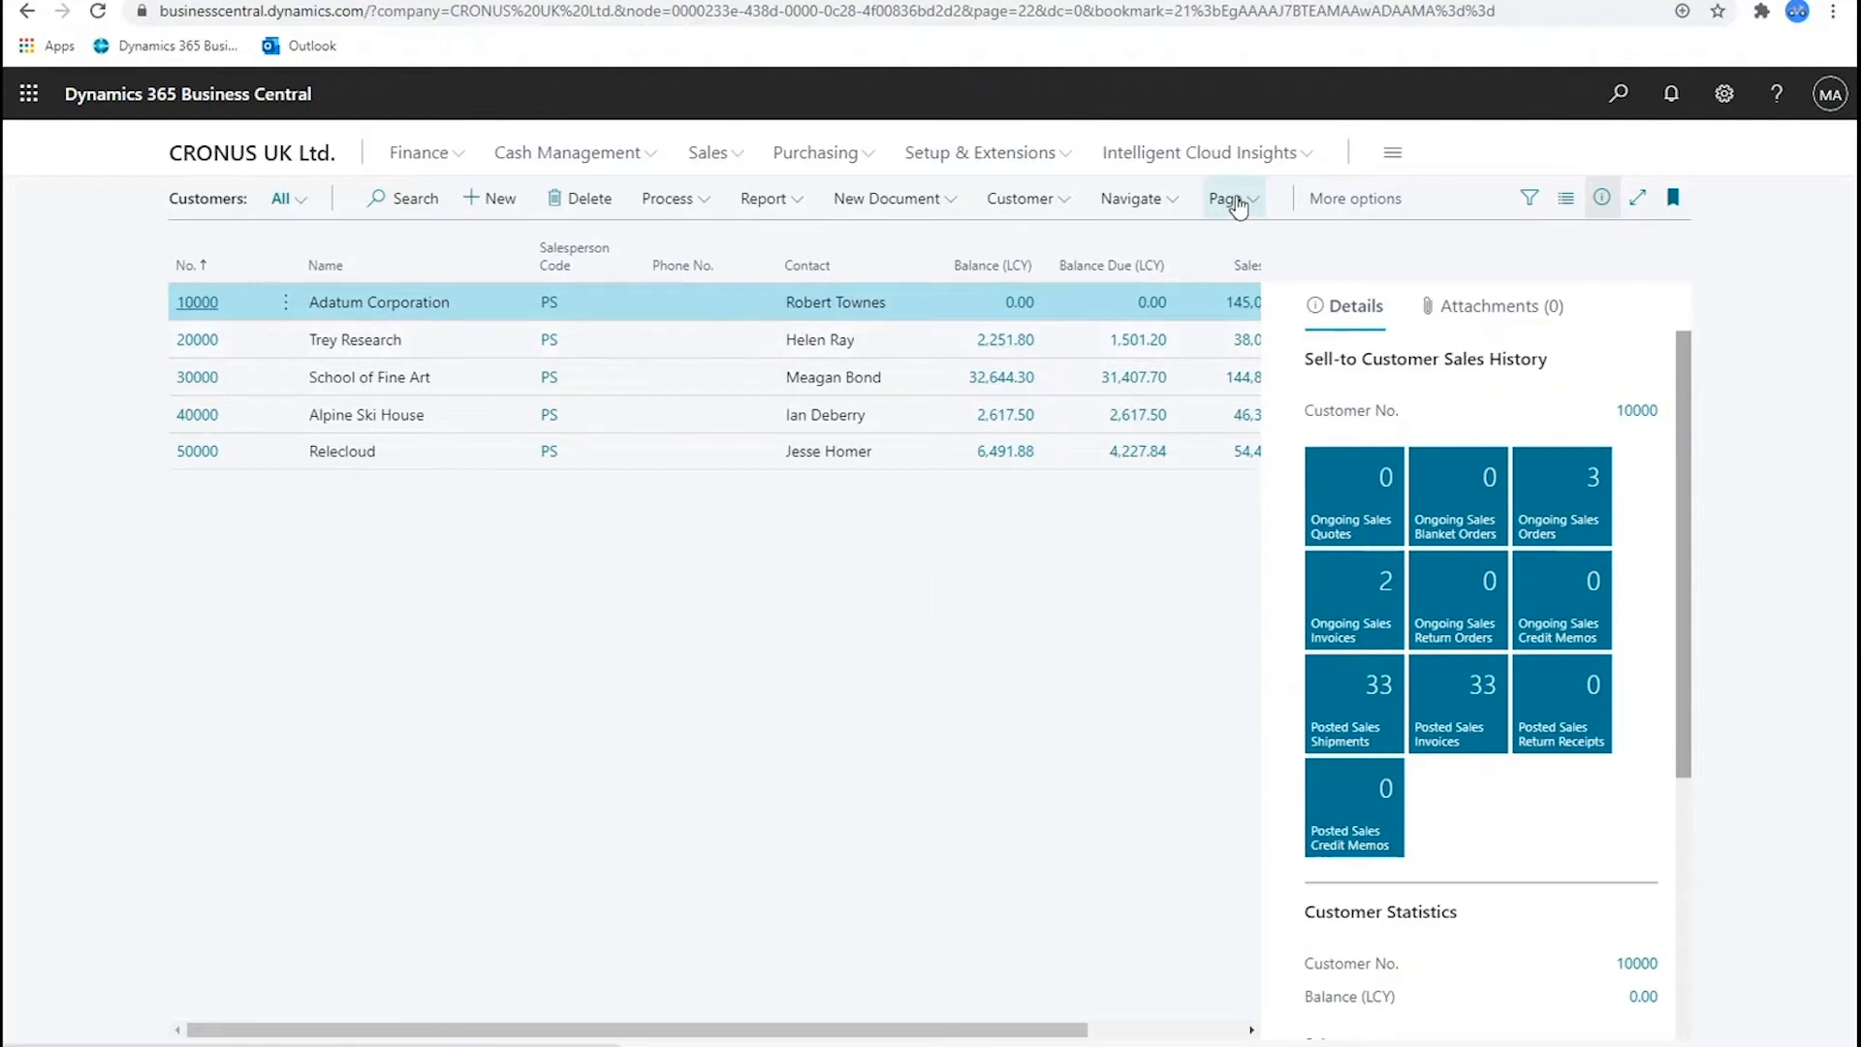
Step: Export the customer list with Open in Excel and open the downloaded Customer_Card workbook
click(1228, 198)
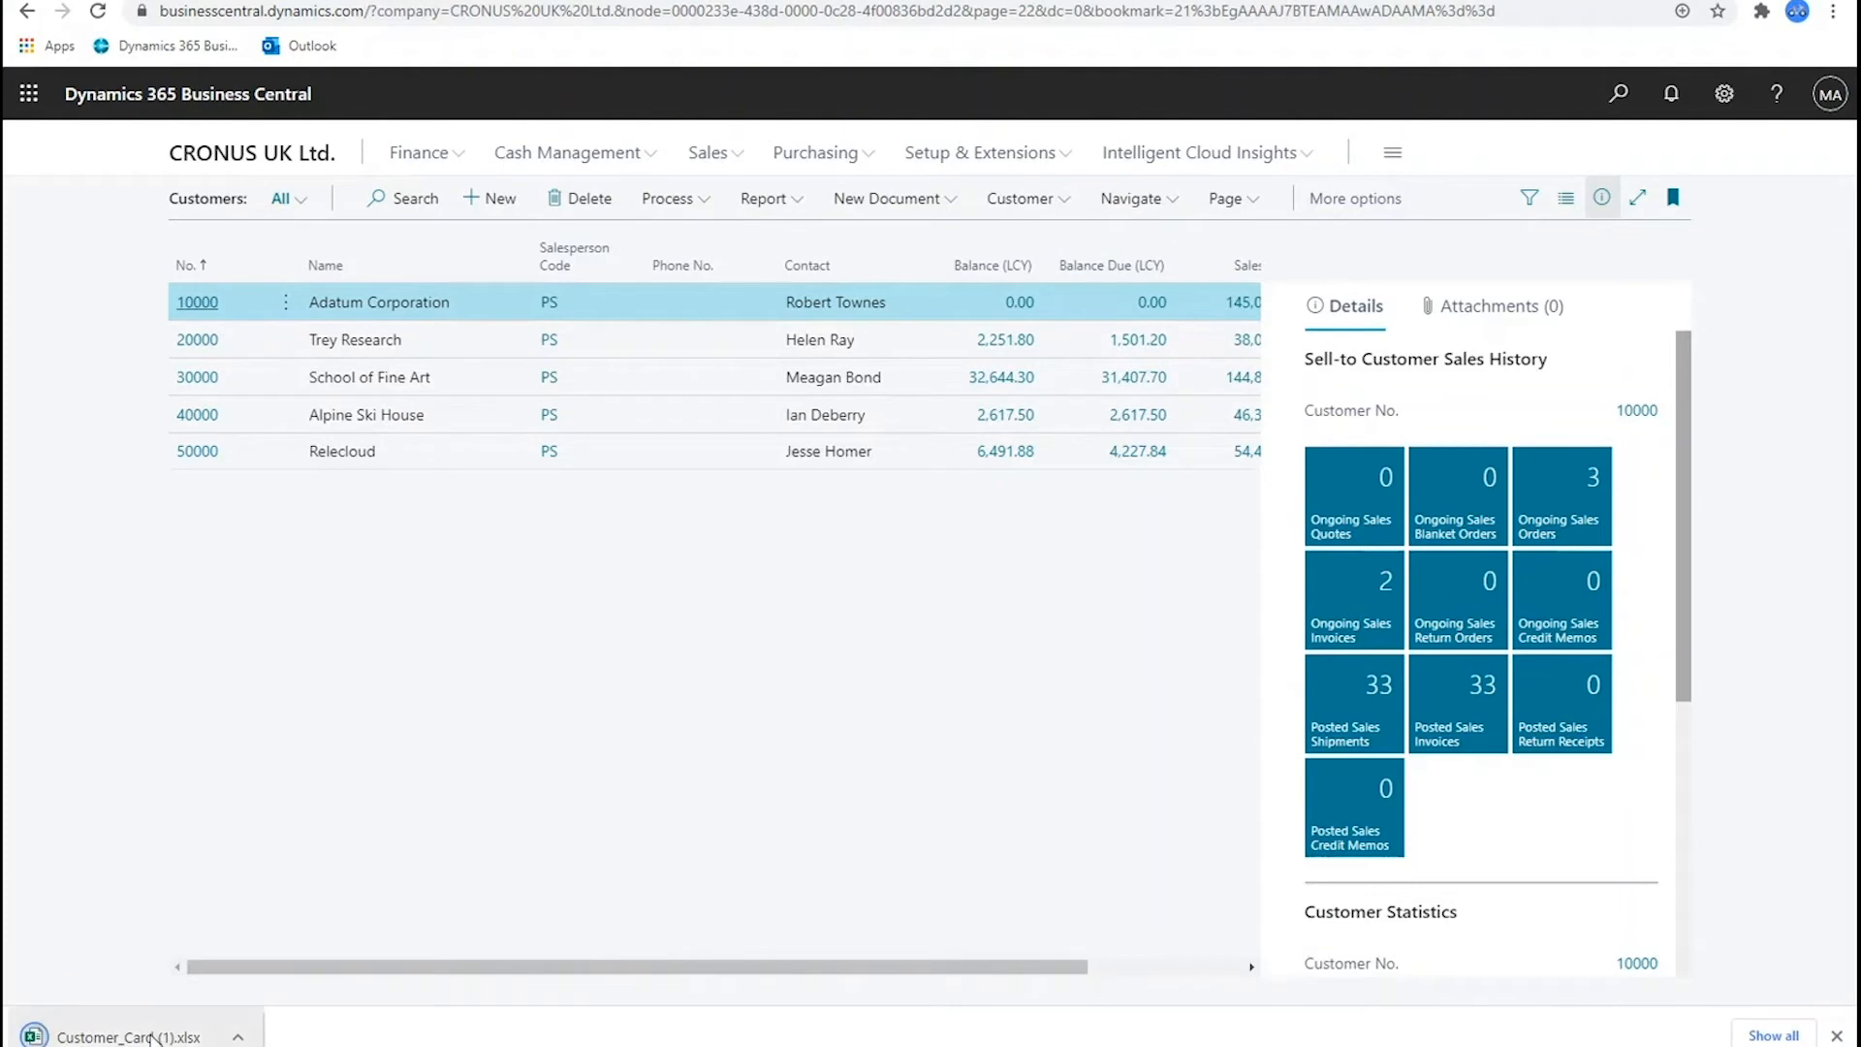
click(118, 1036)
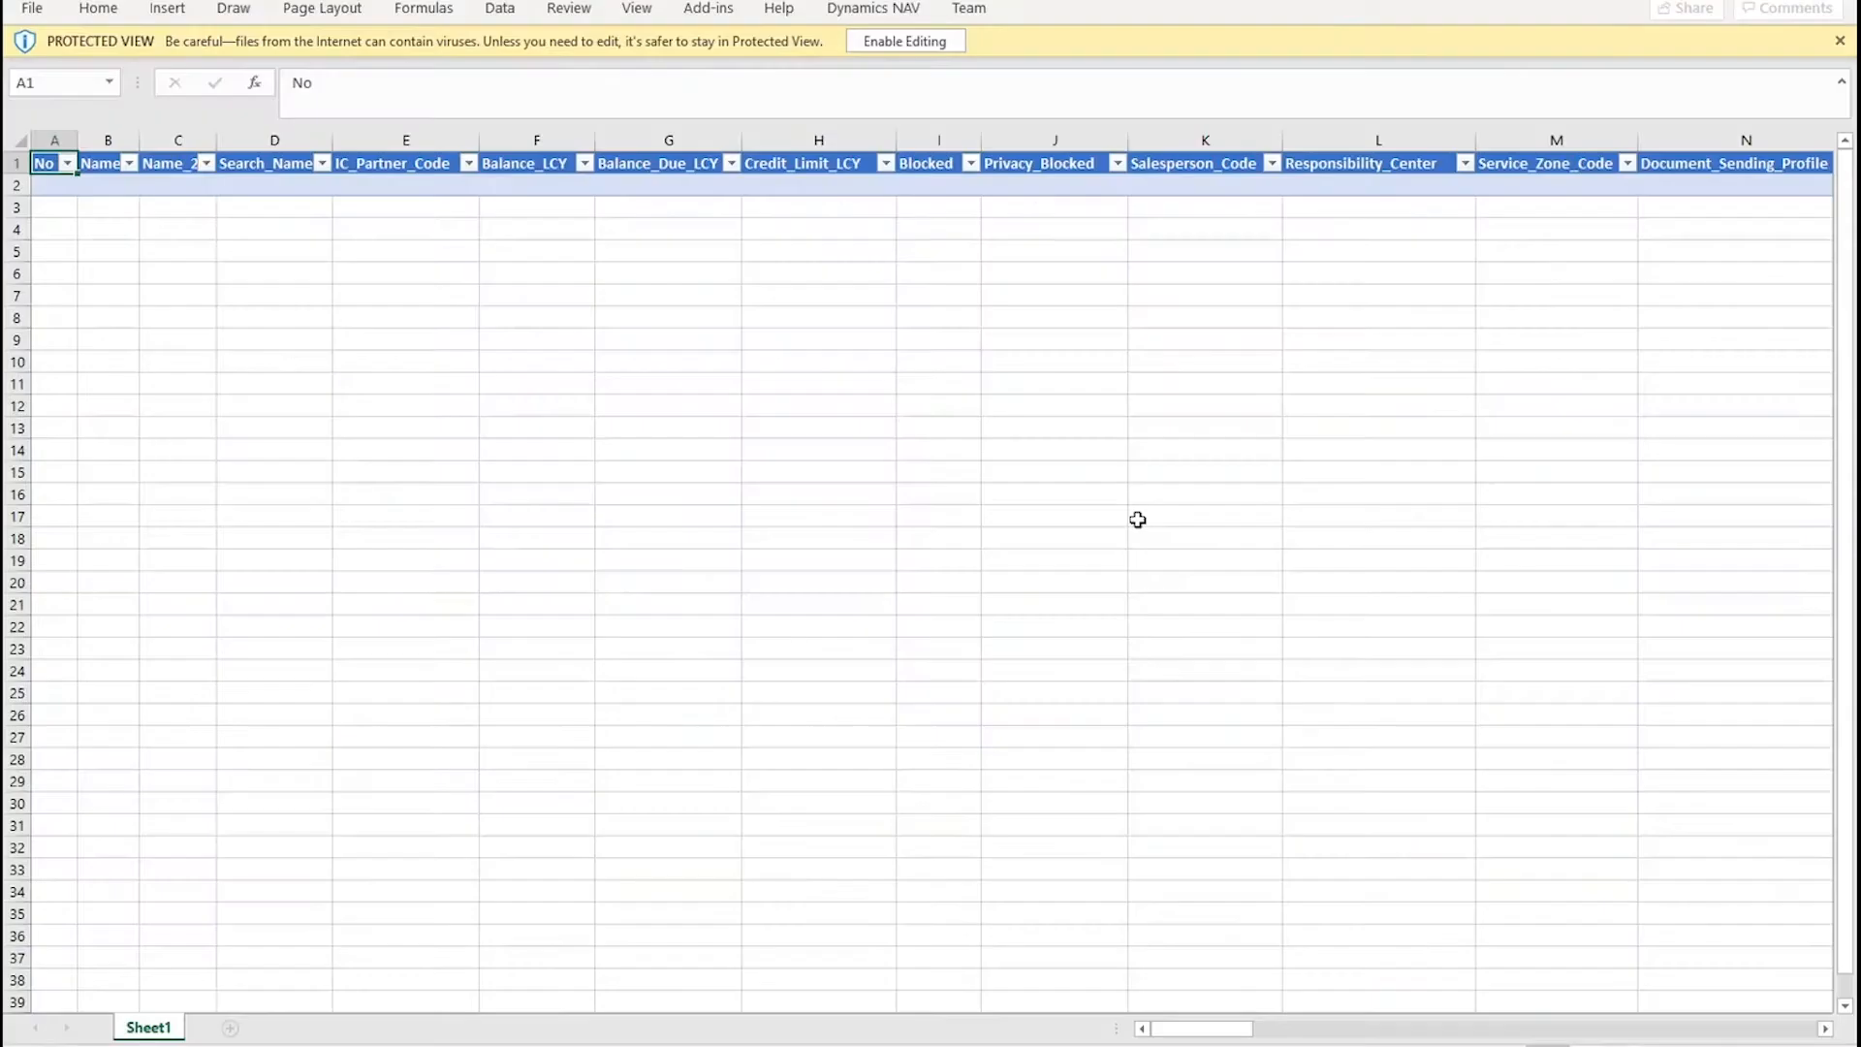
Step: Enable editing in Excel so the Dynamics add-in loads the five customers
click(905, 41)
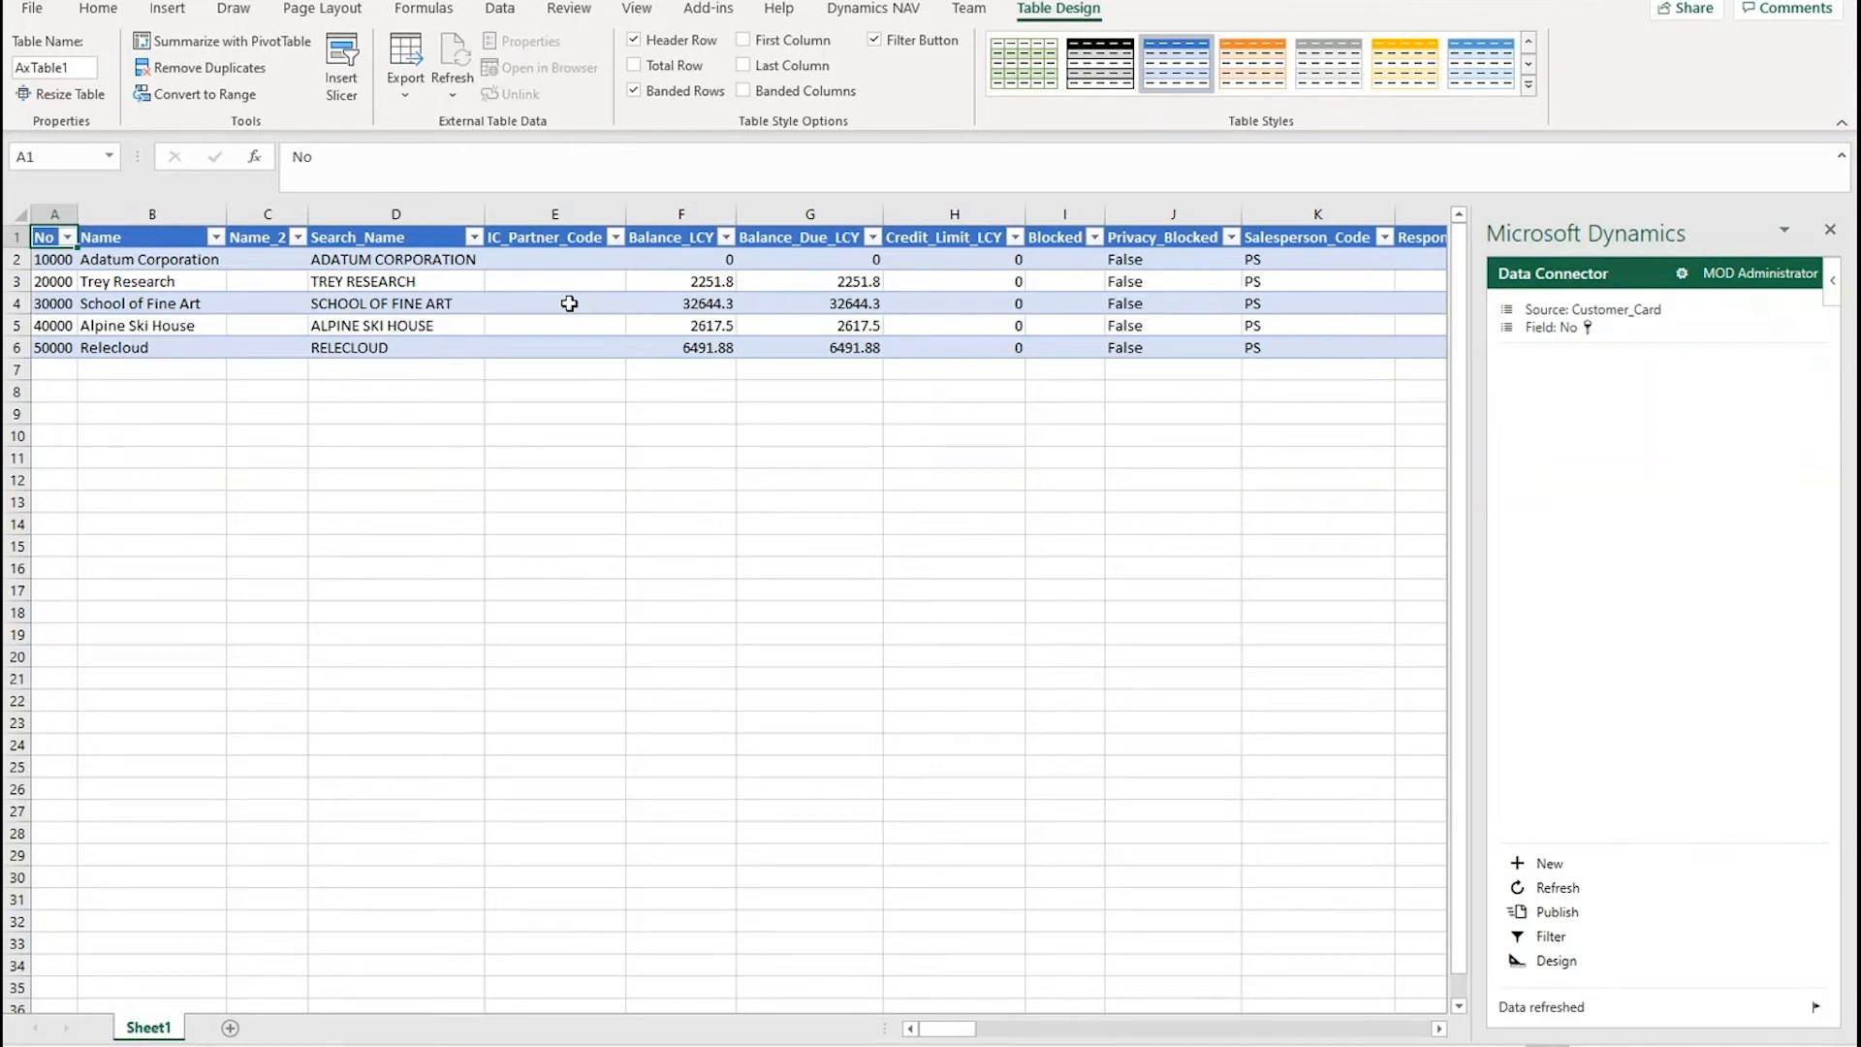
Step: Enter 10000000 as Trey Research's Balance_LCY, publish, and accept reverting read-only changes
click(680, 281)
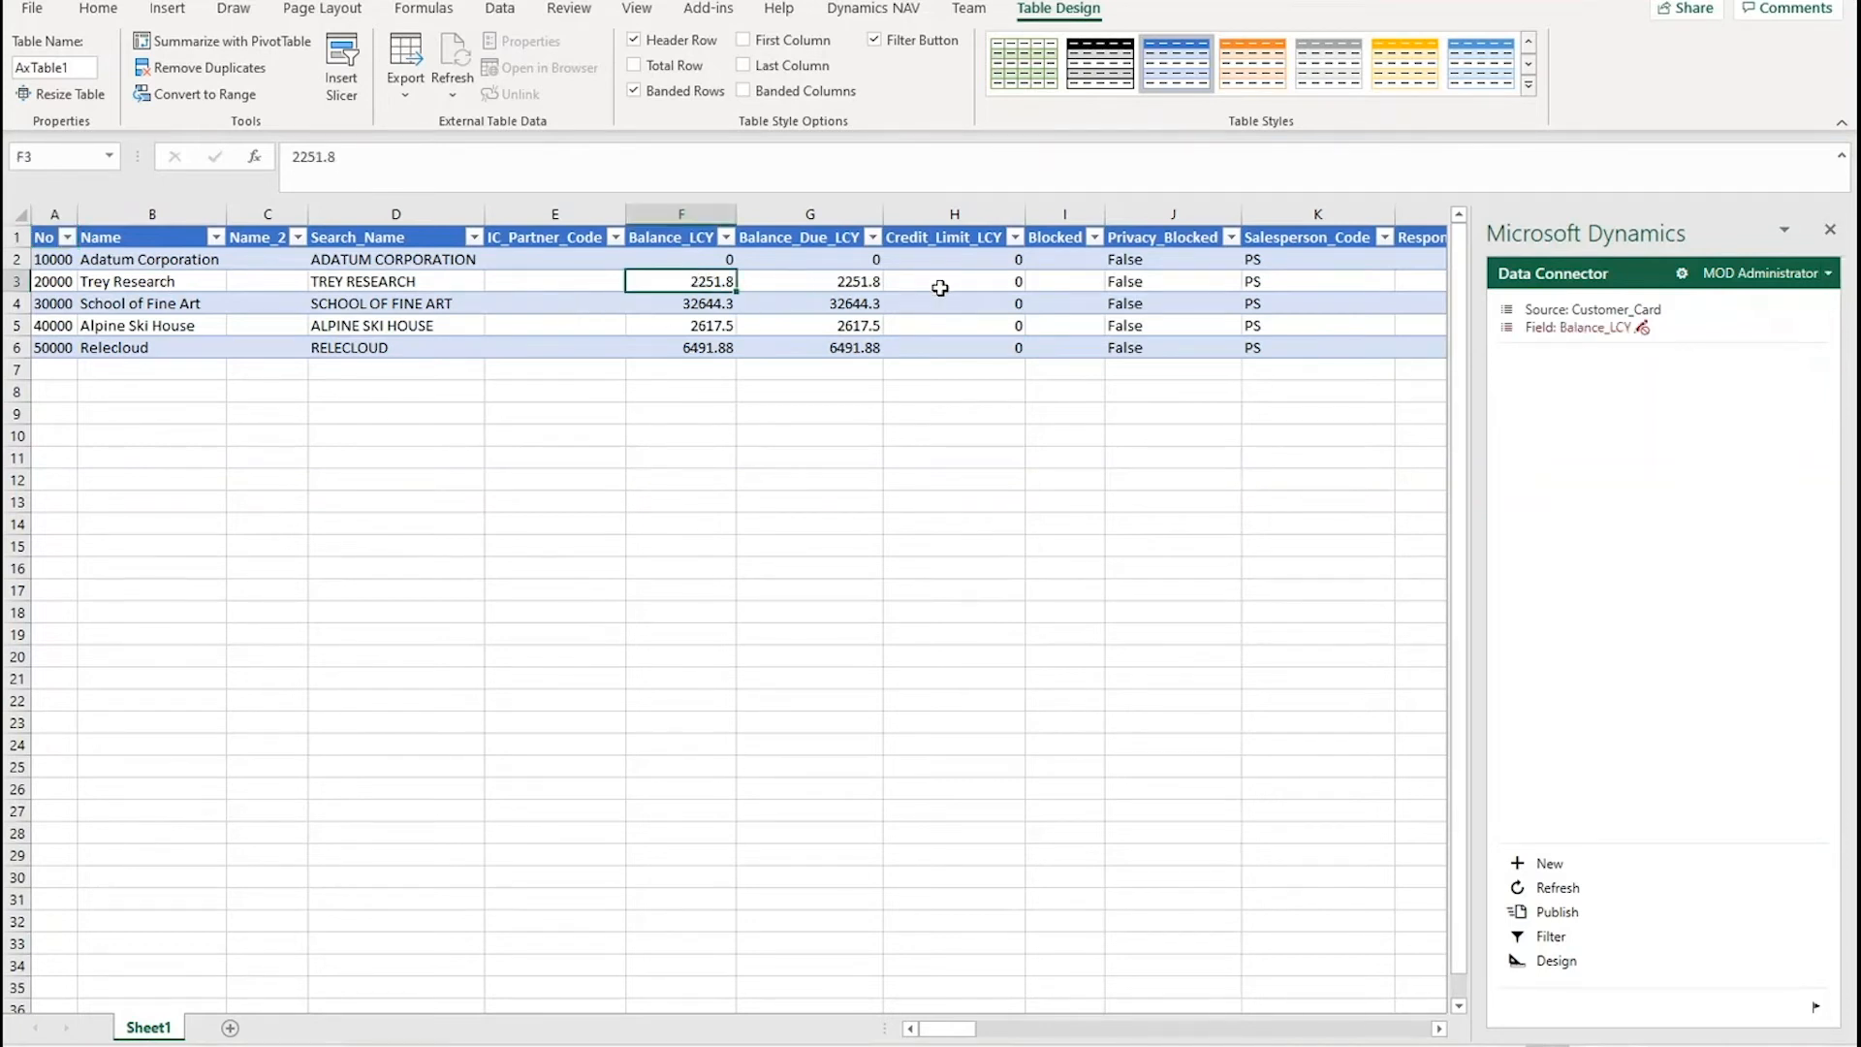
text(10000000)
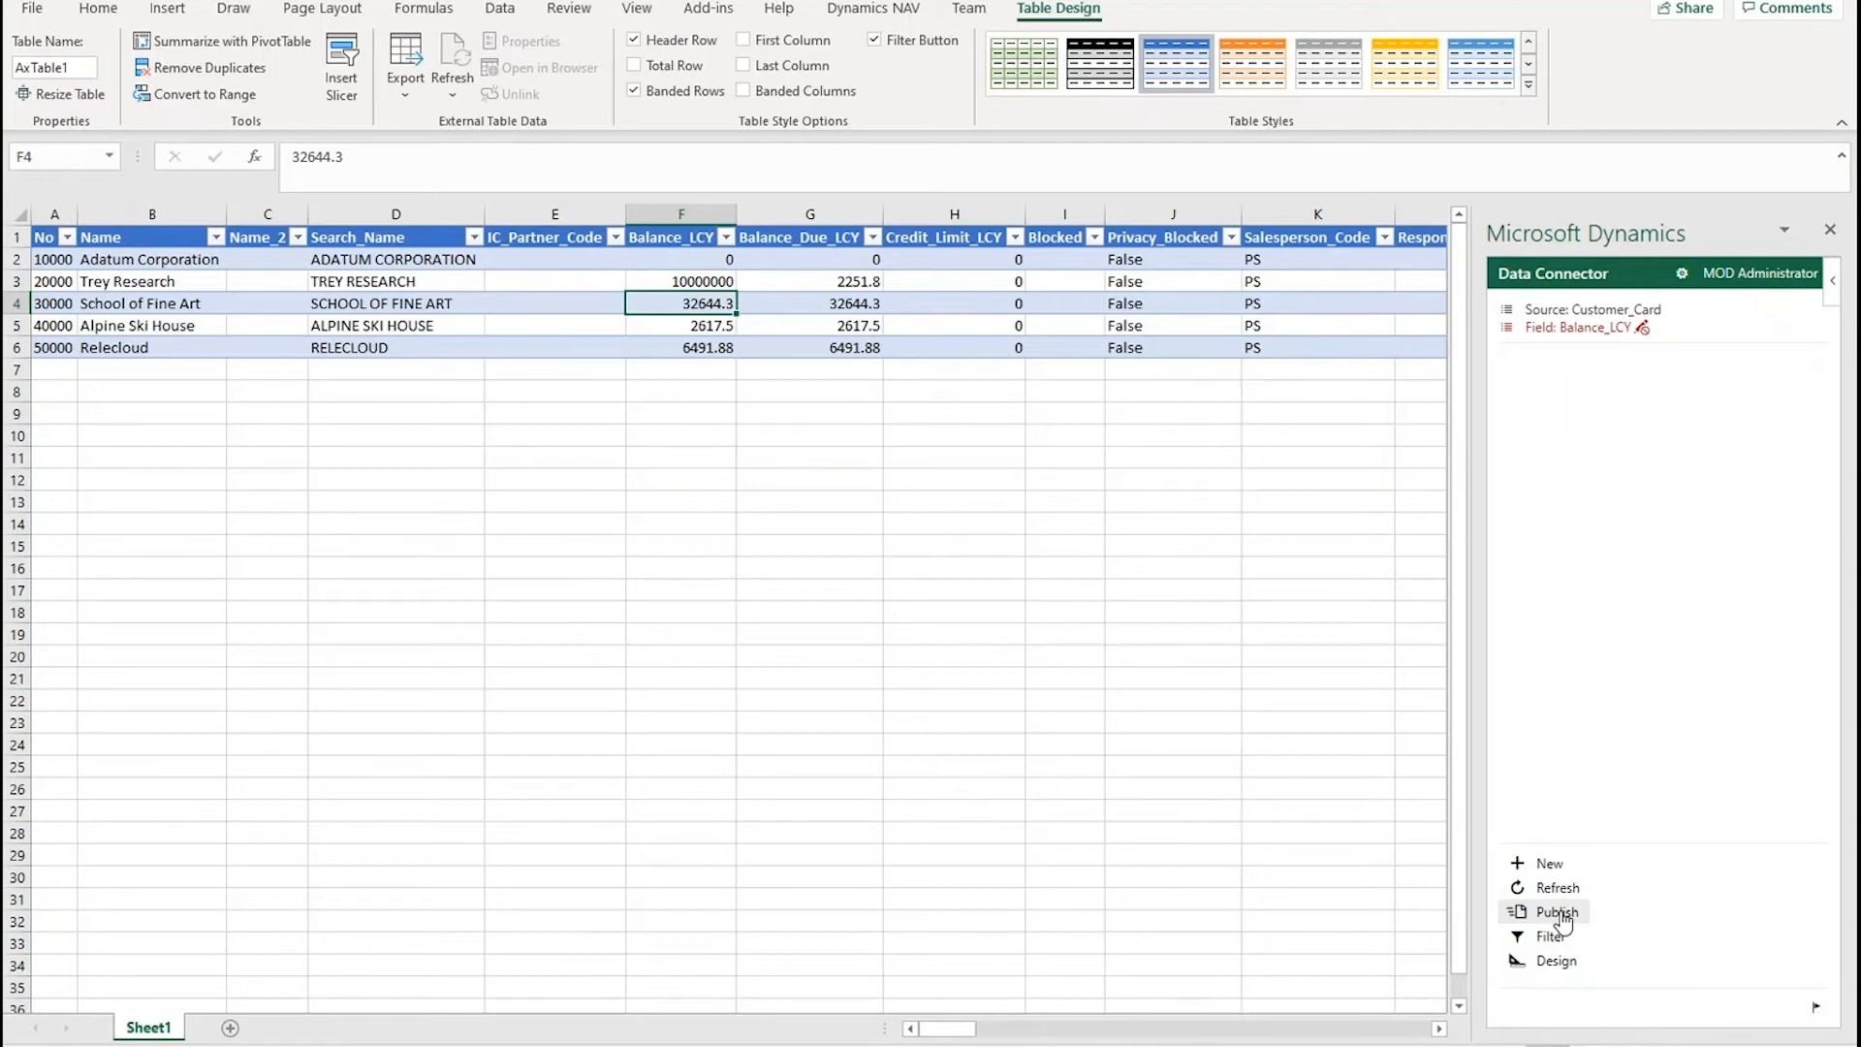
click(1555, 911)
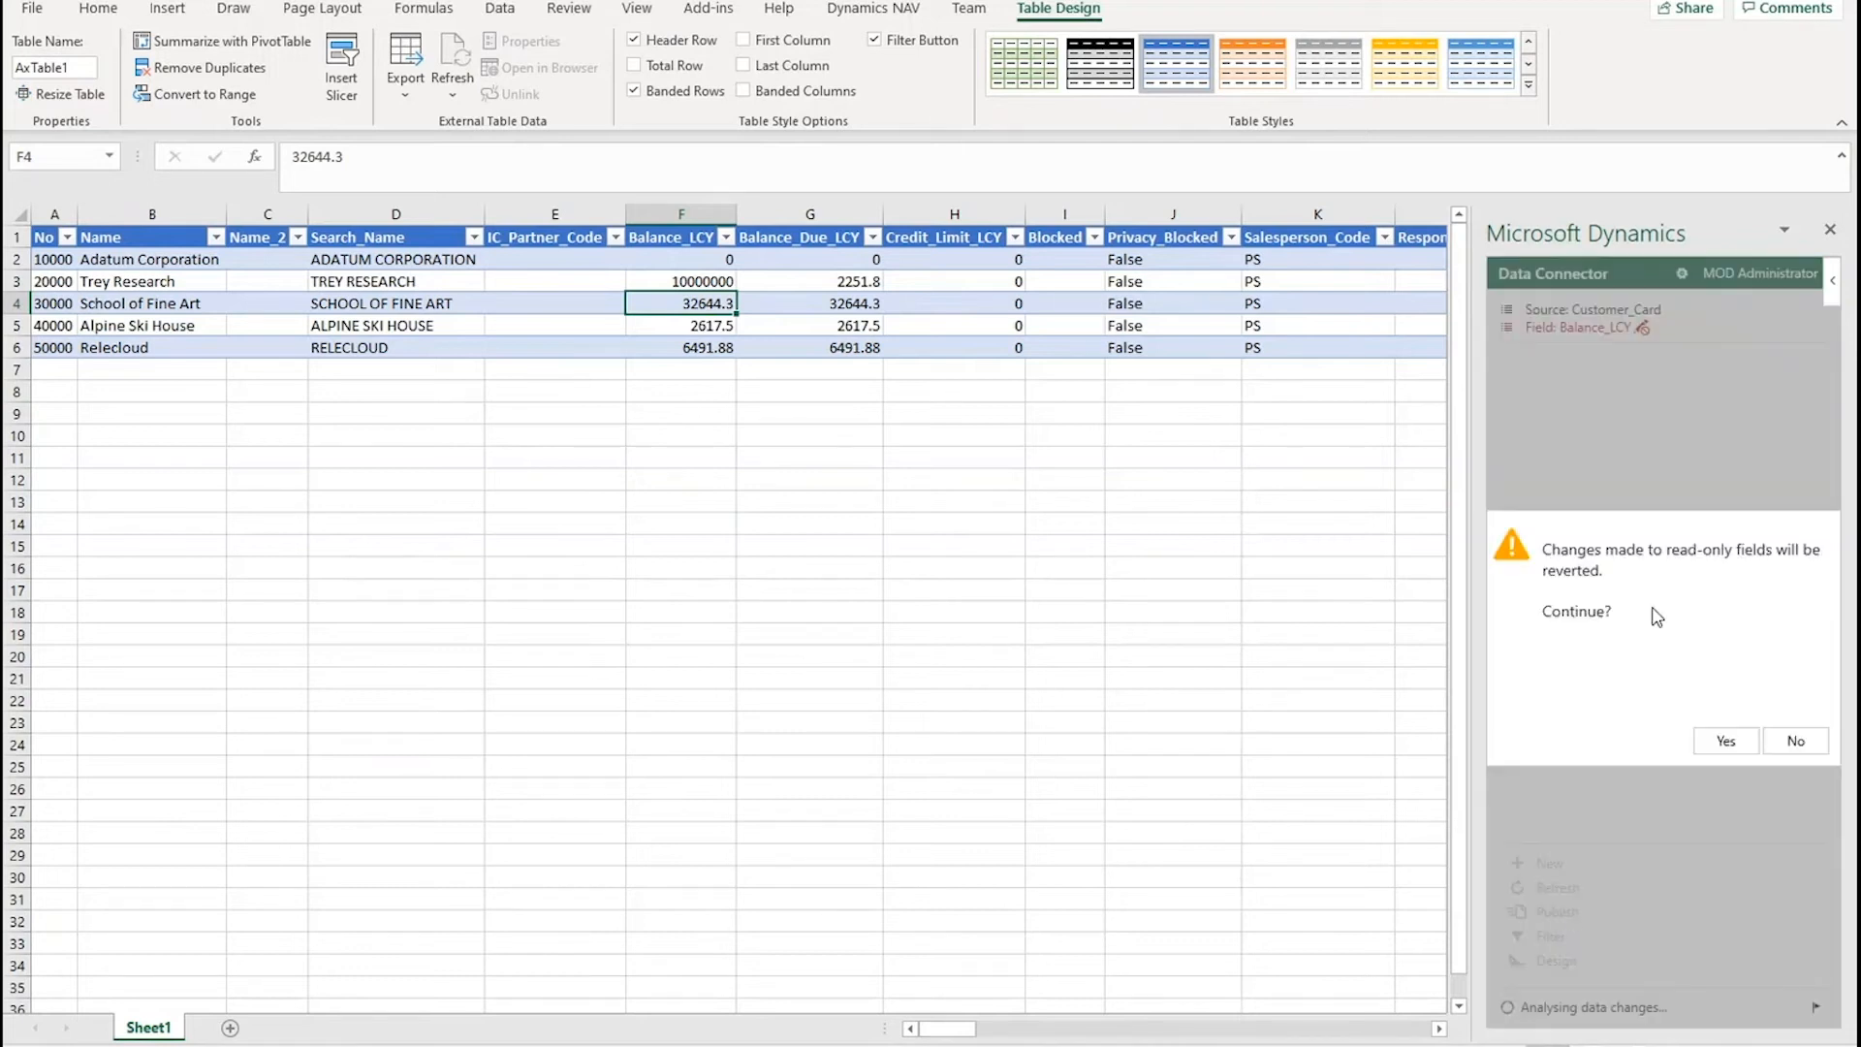
click(1724, 740)
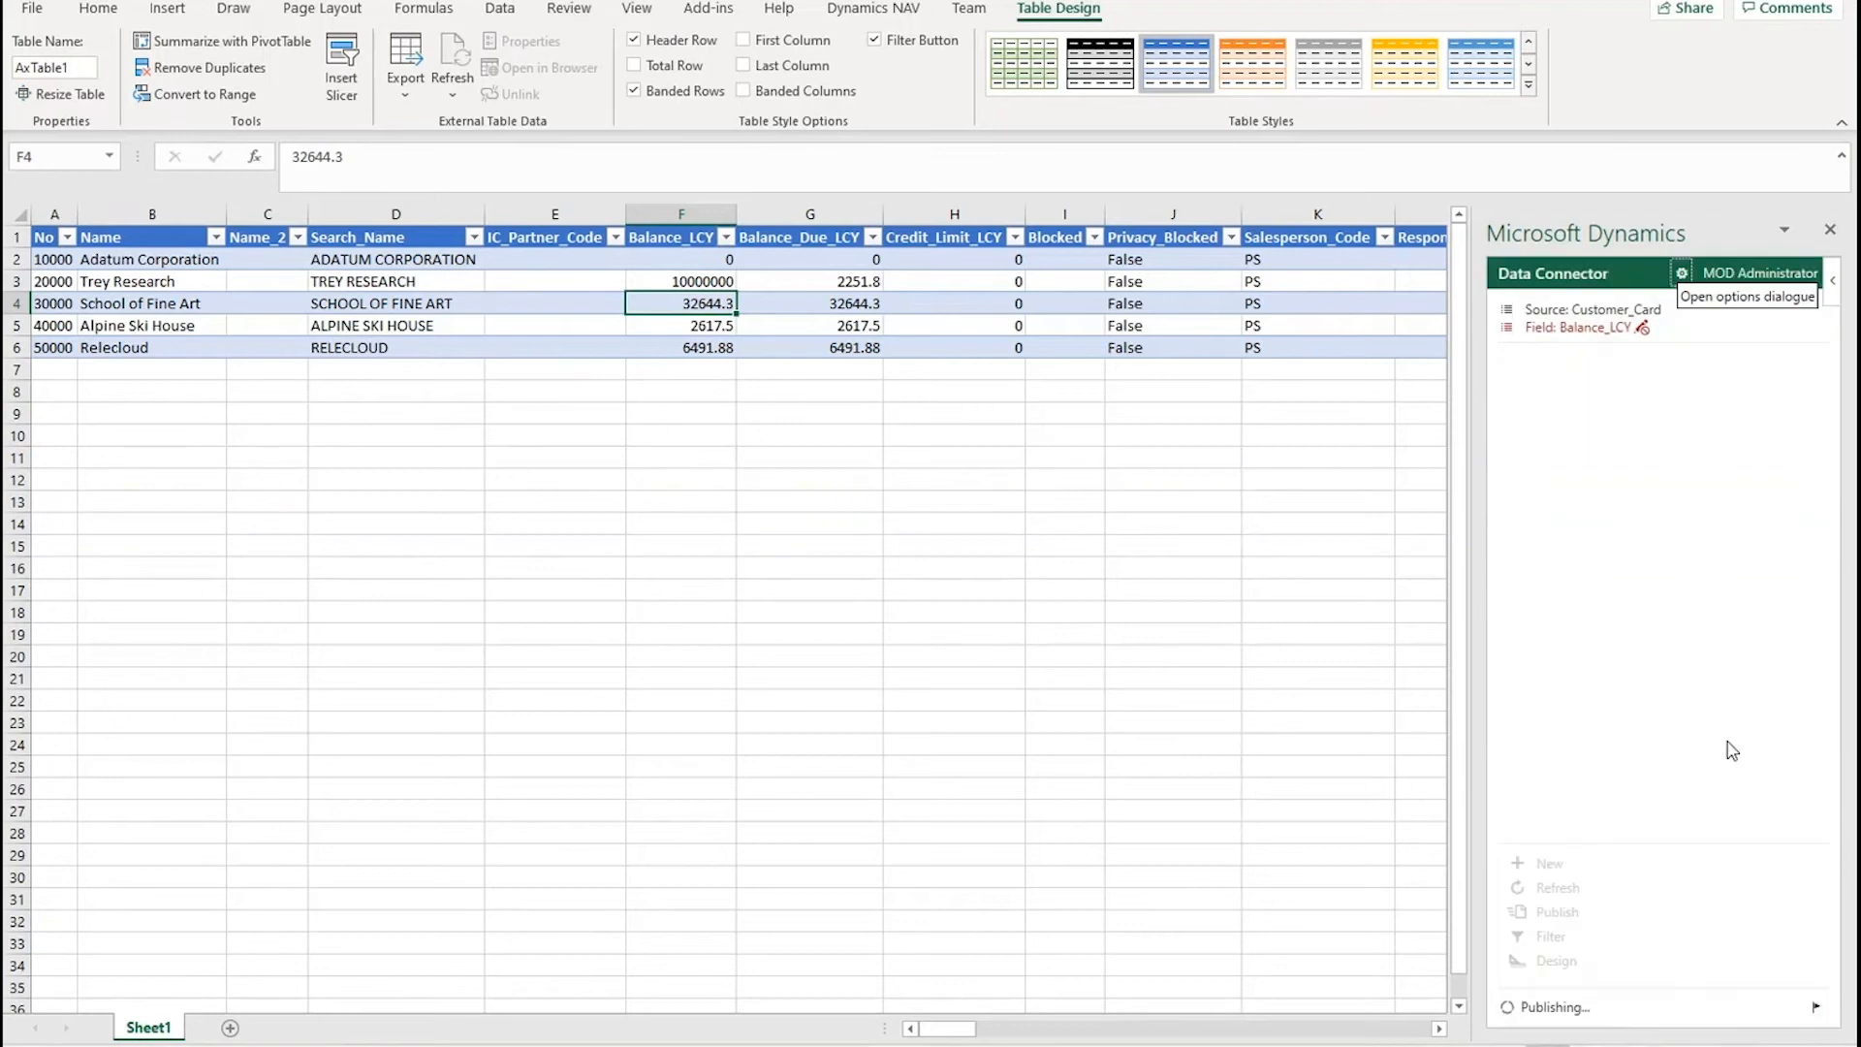
click(1555, 911)
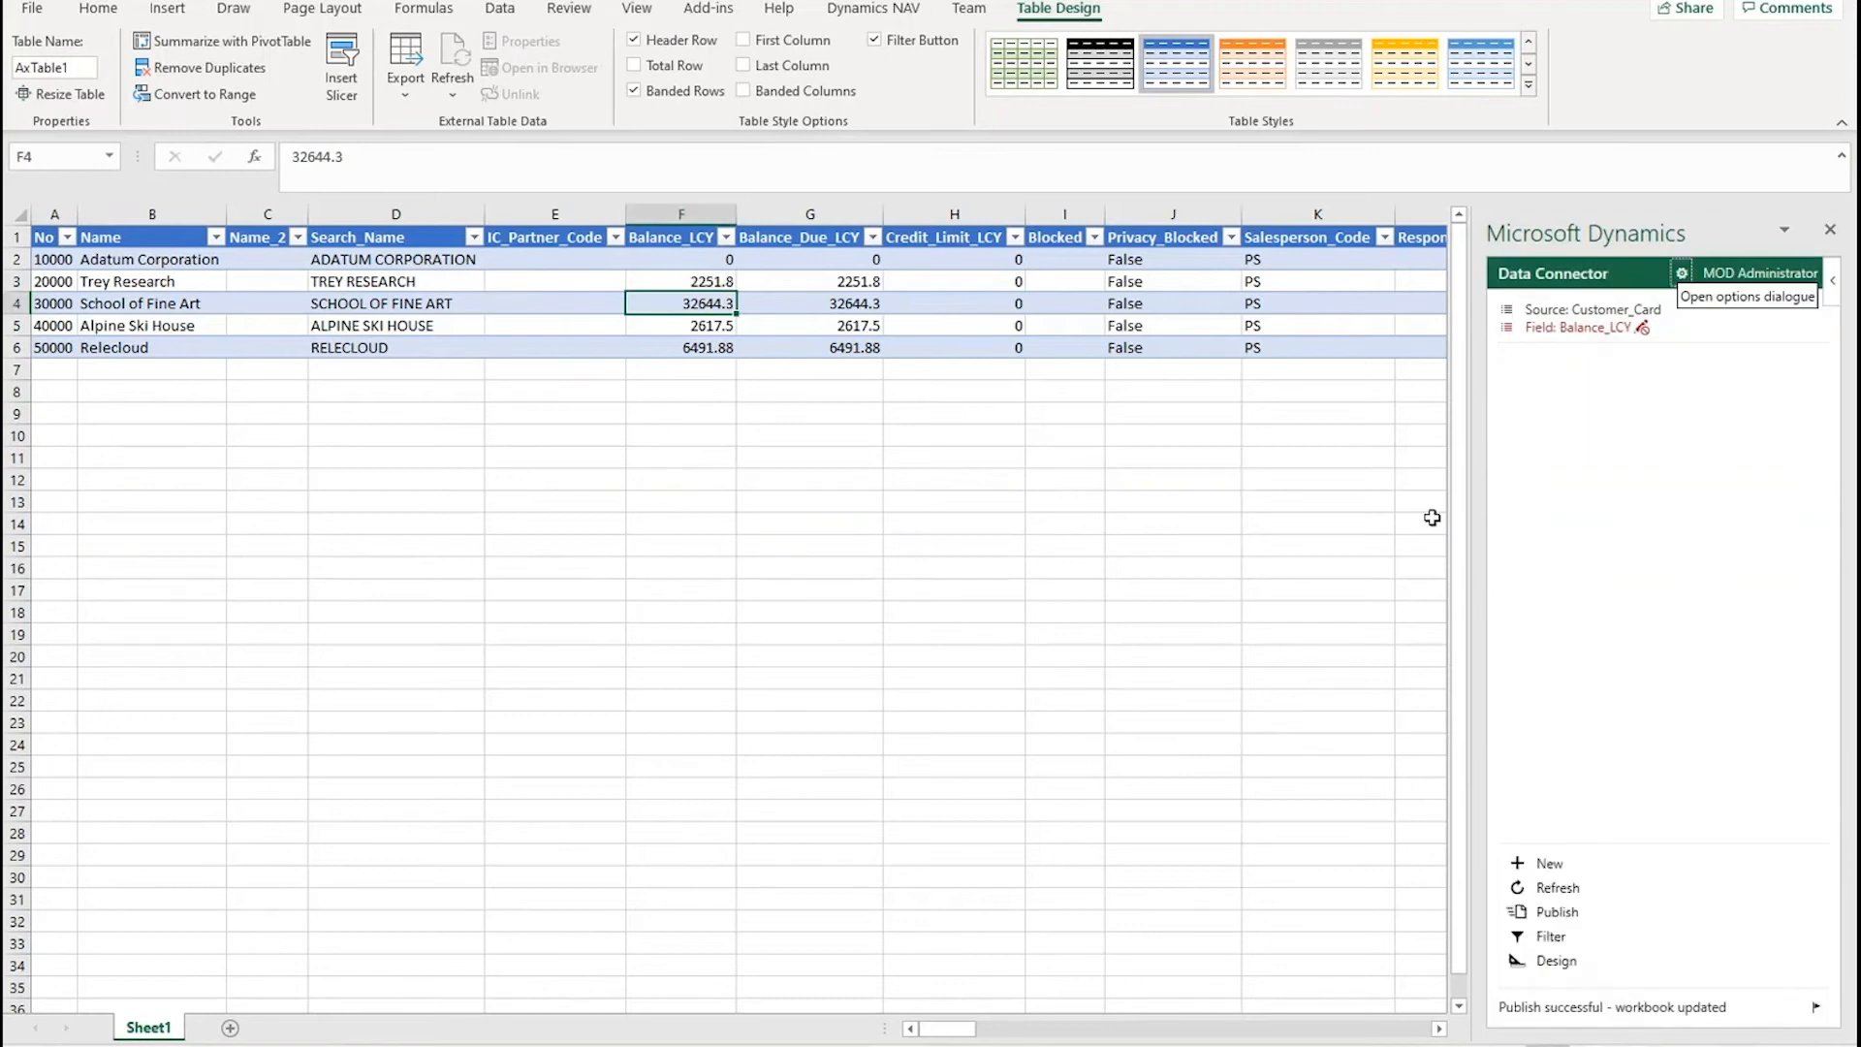
mouse_move(1017, 252)
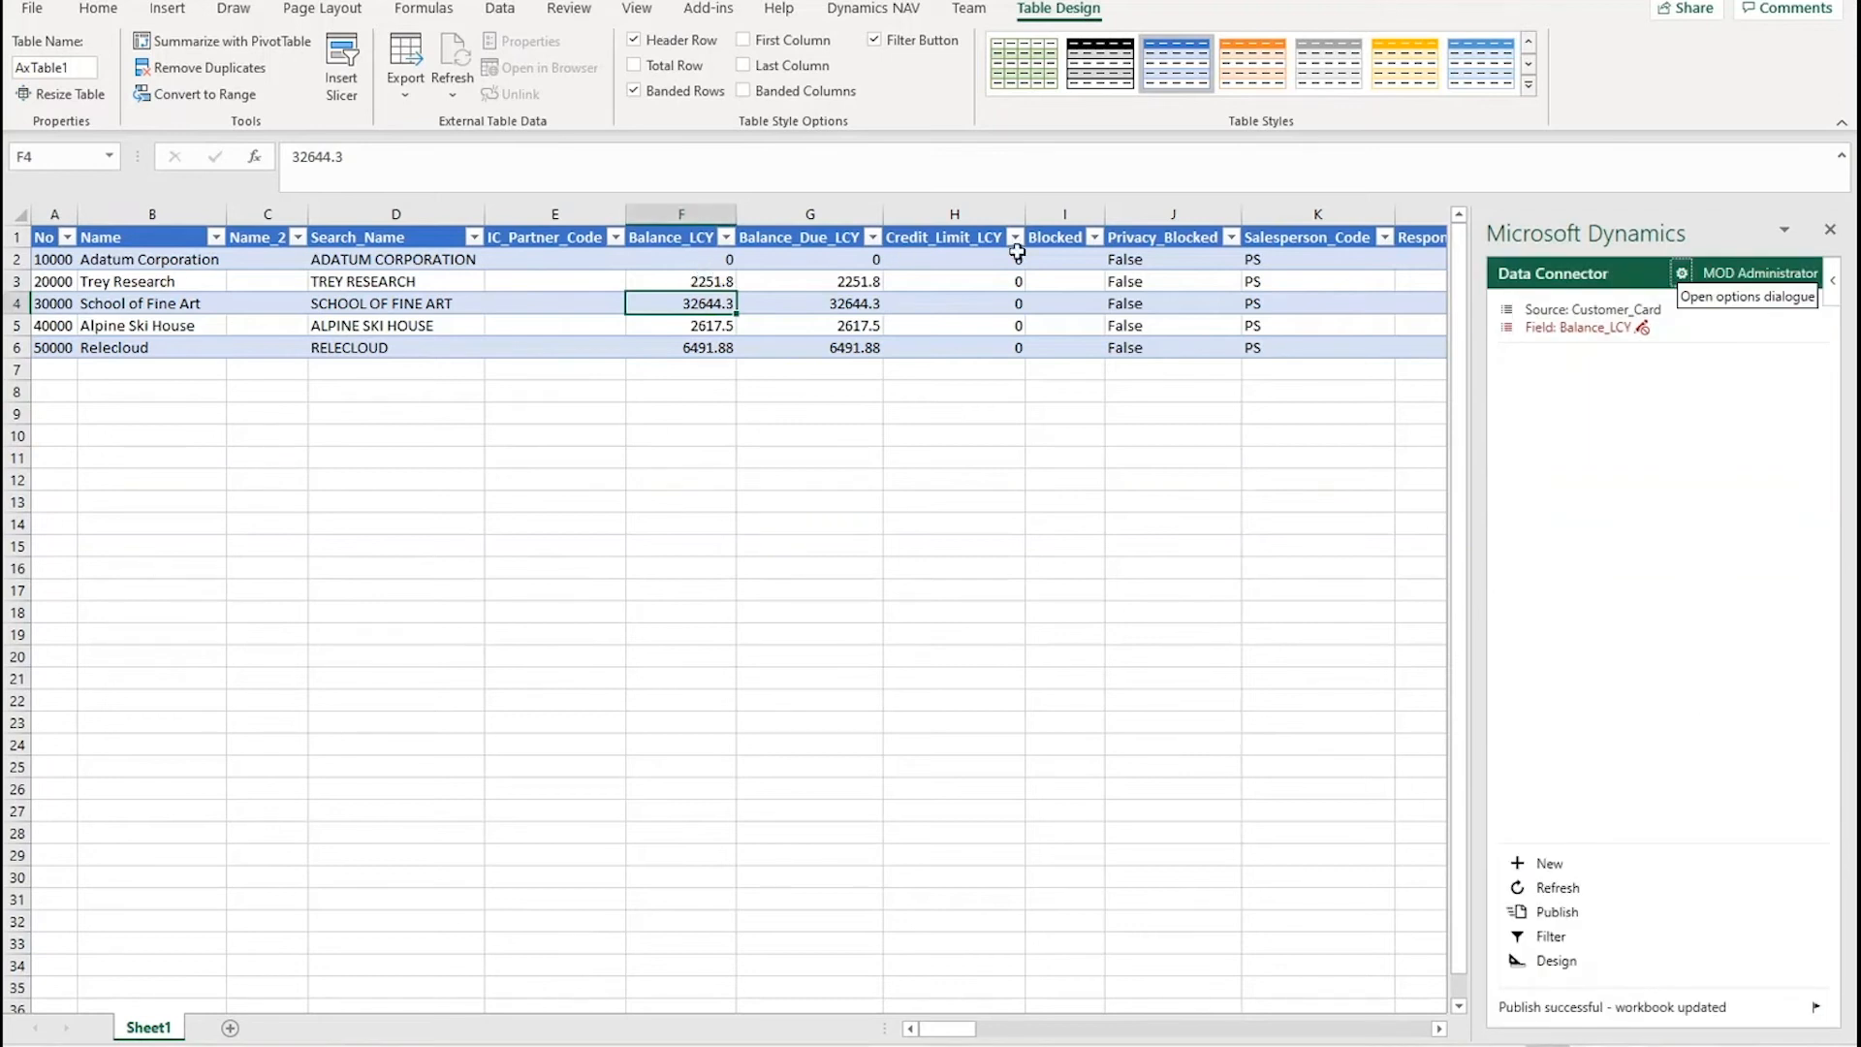
Step: Enter AC as Adatum Corporation's Salesperson_Code in cell K2
click(1281, 259)
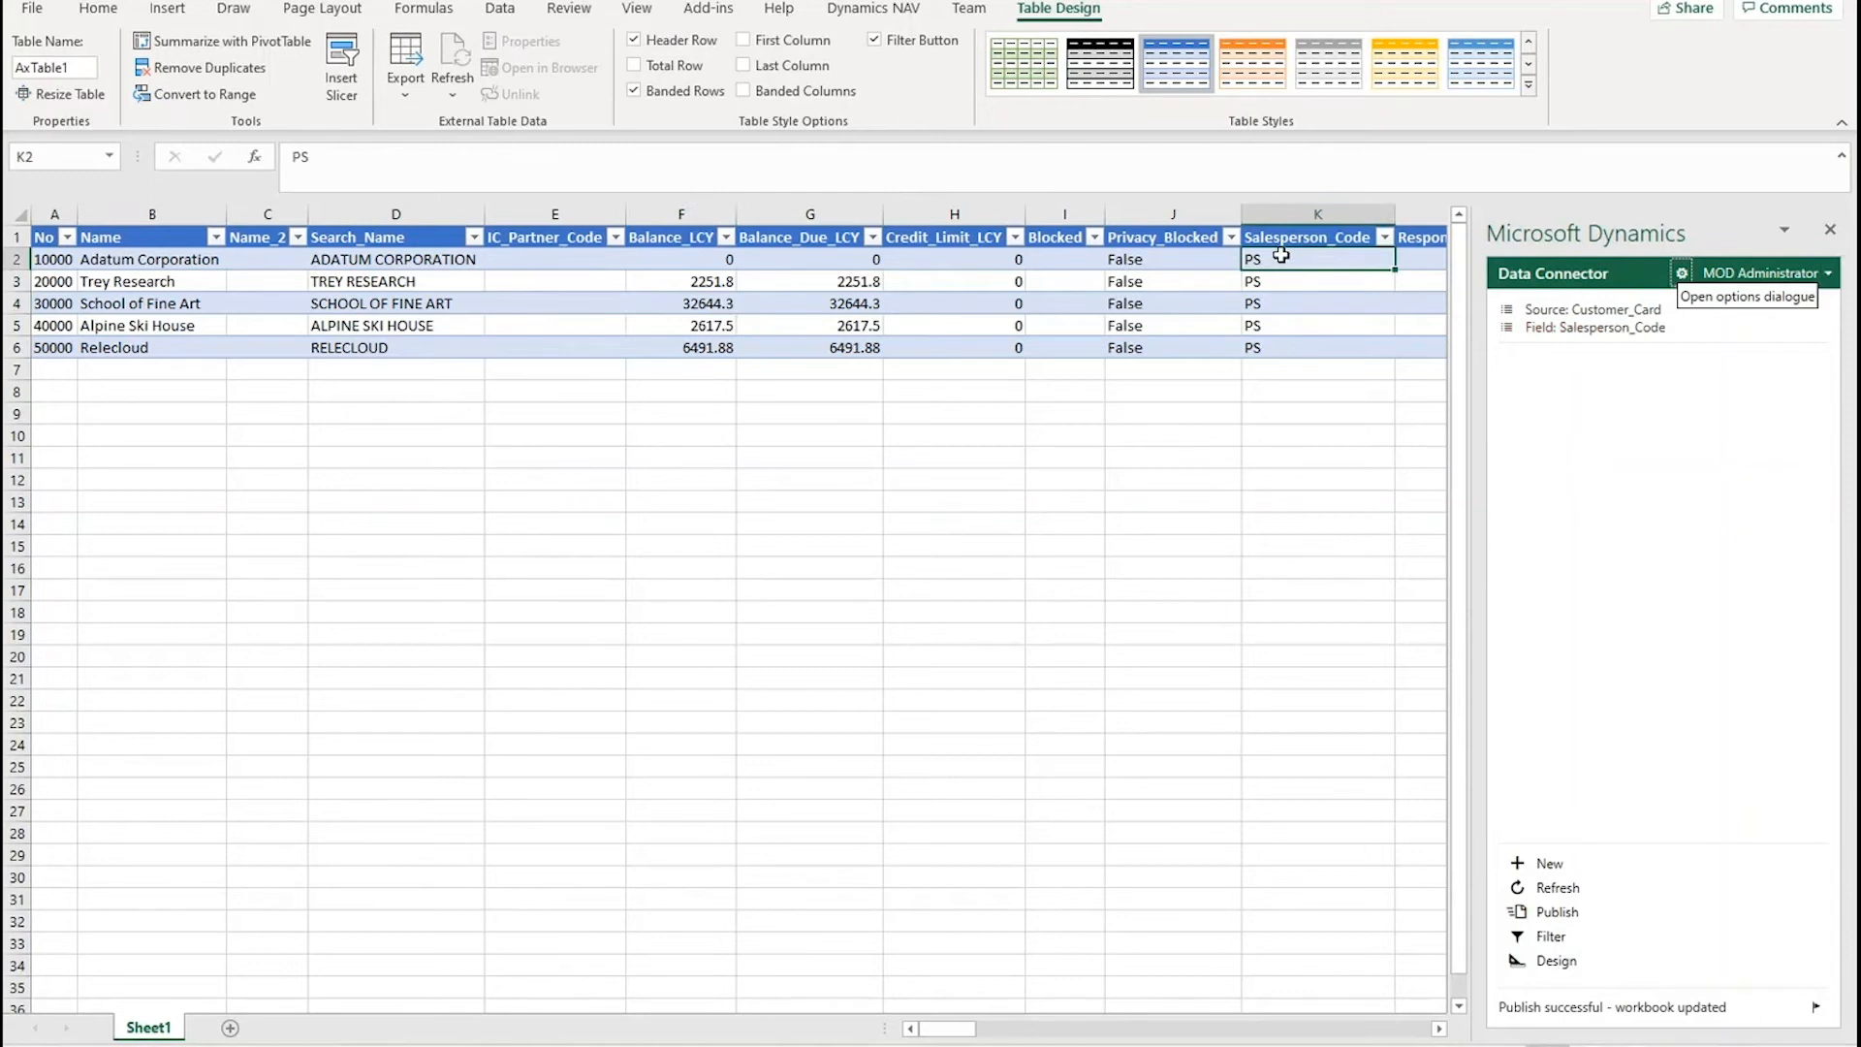
text(AC)
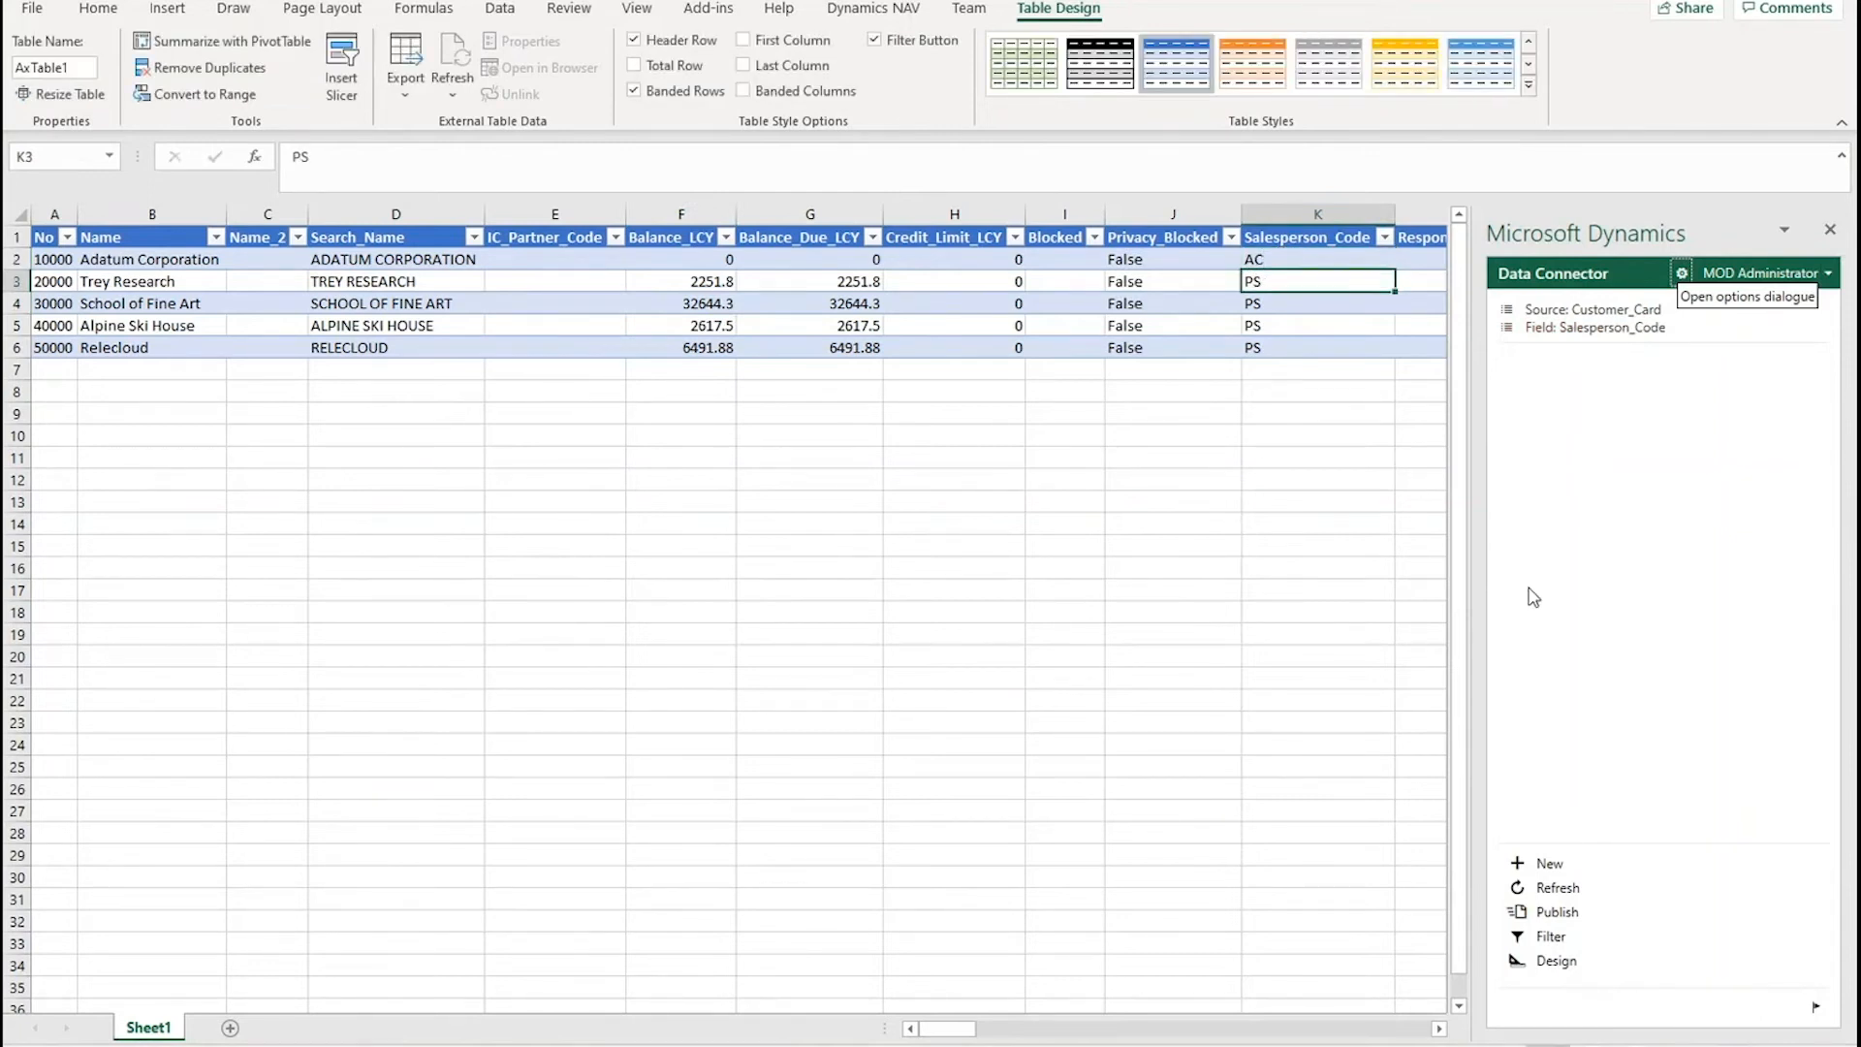
click(1558, 911)
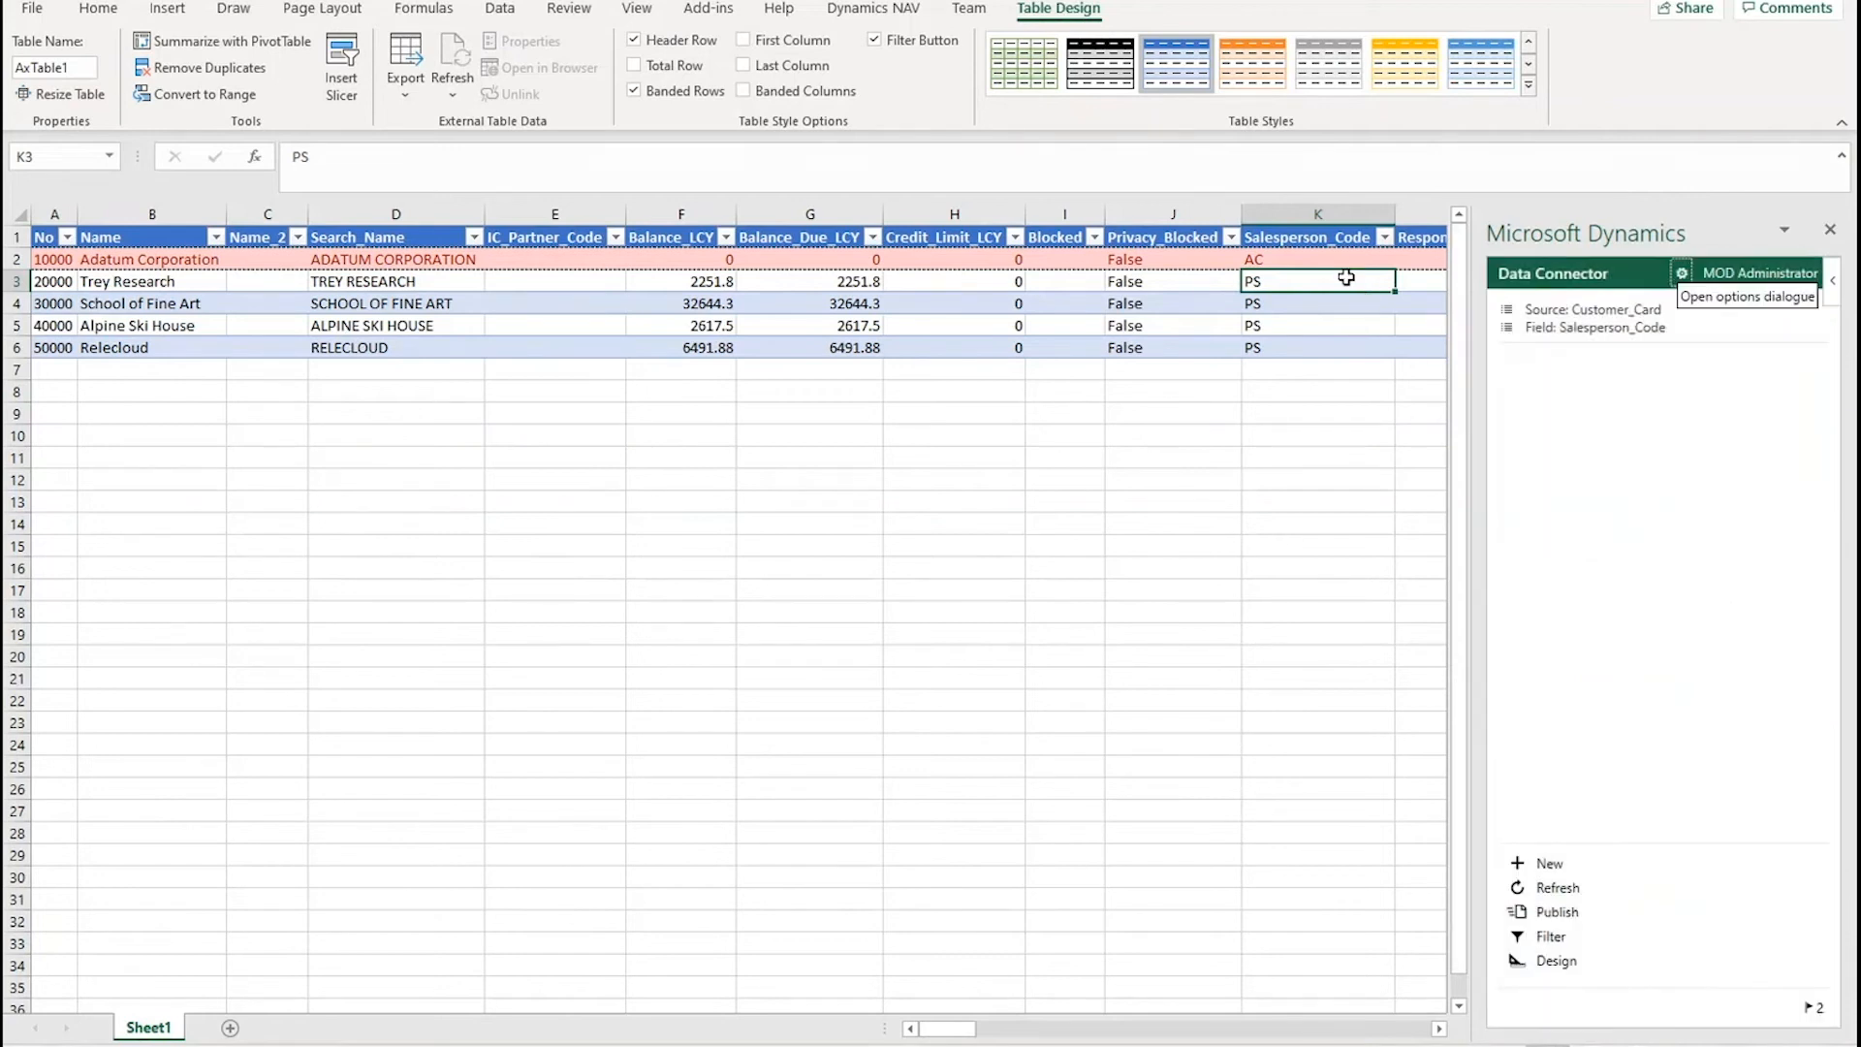
Step: Enter MD in K2, fill it down to K6, and publish to Business Central
click(1316, 259)
text(MD)
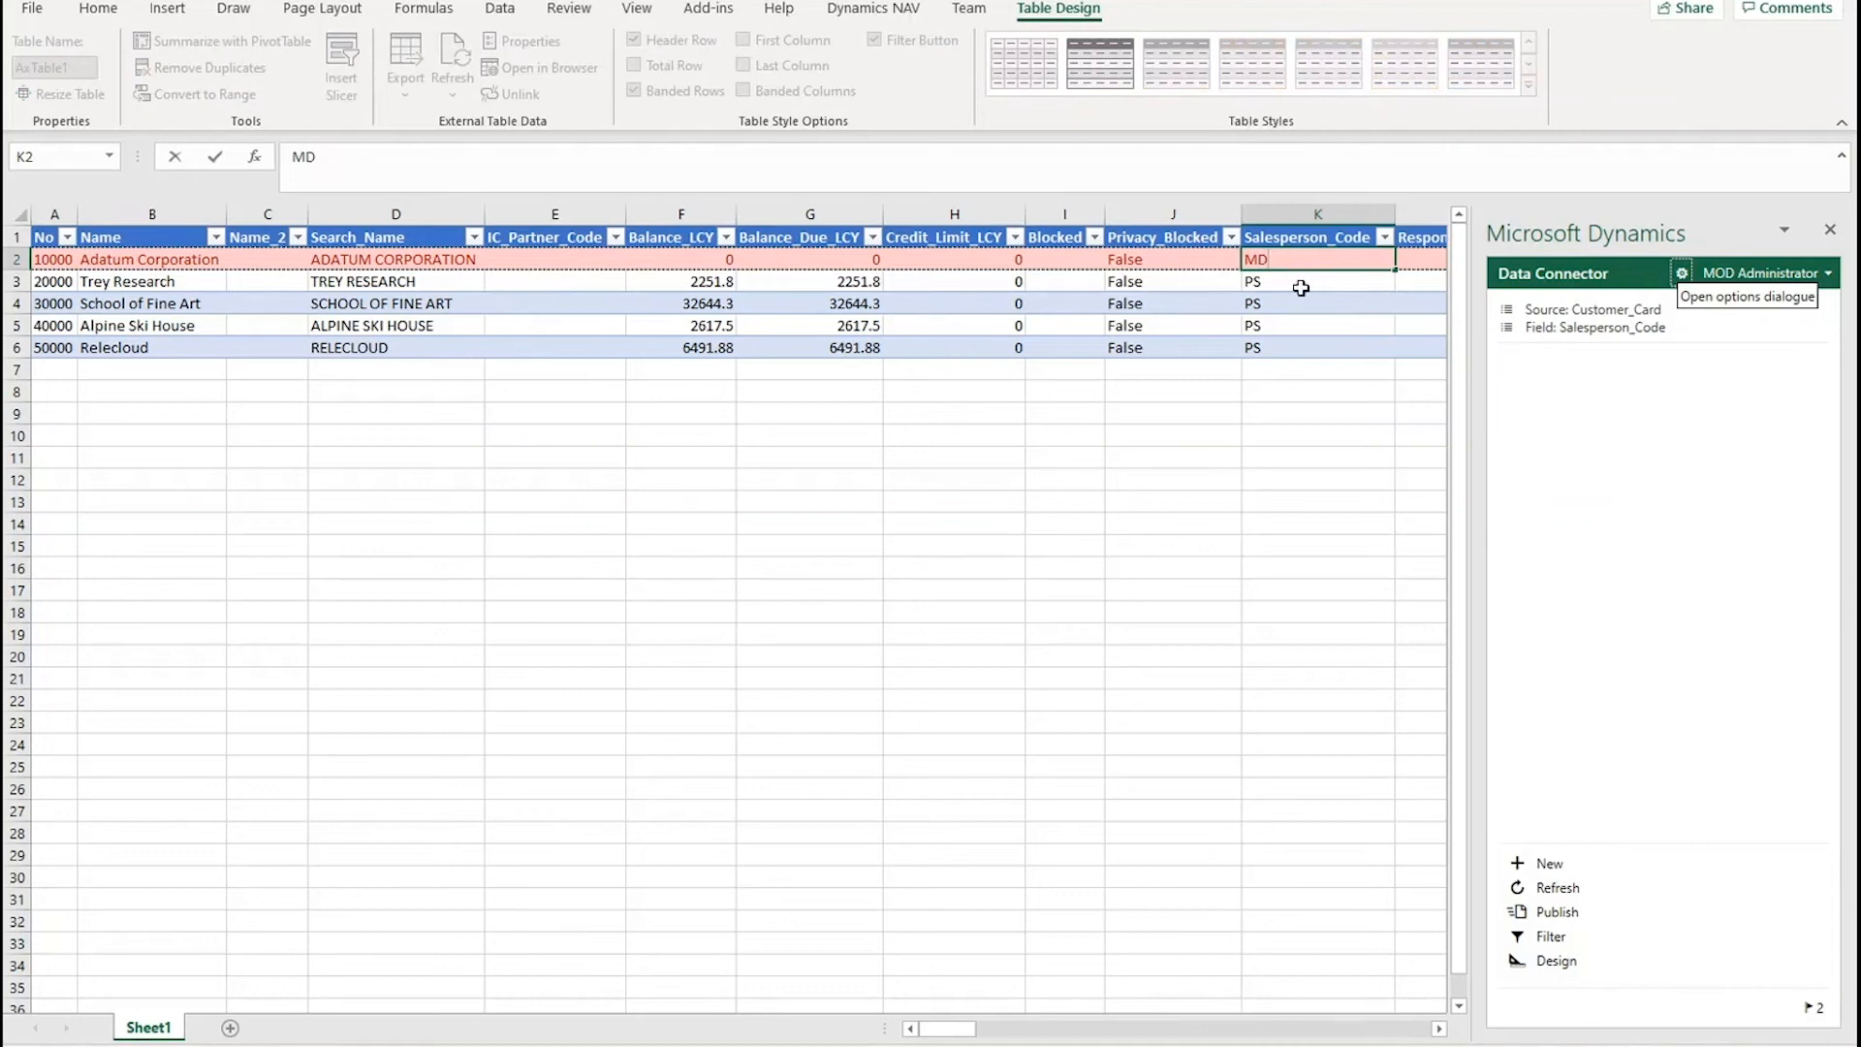
click(1317, 281)
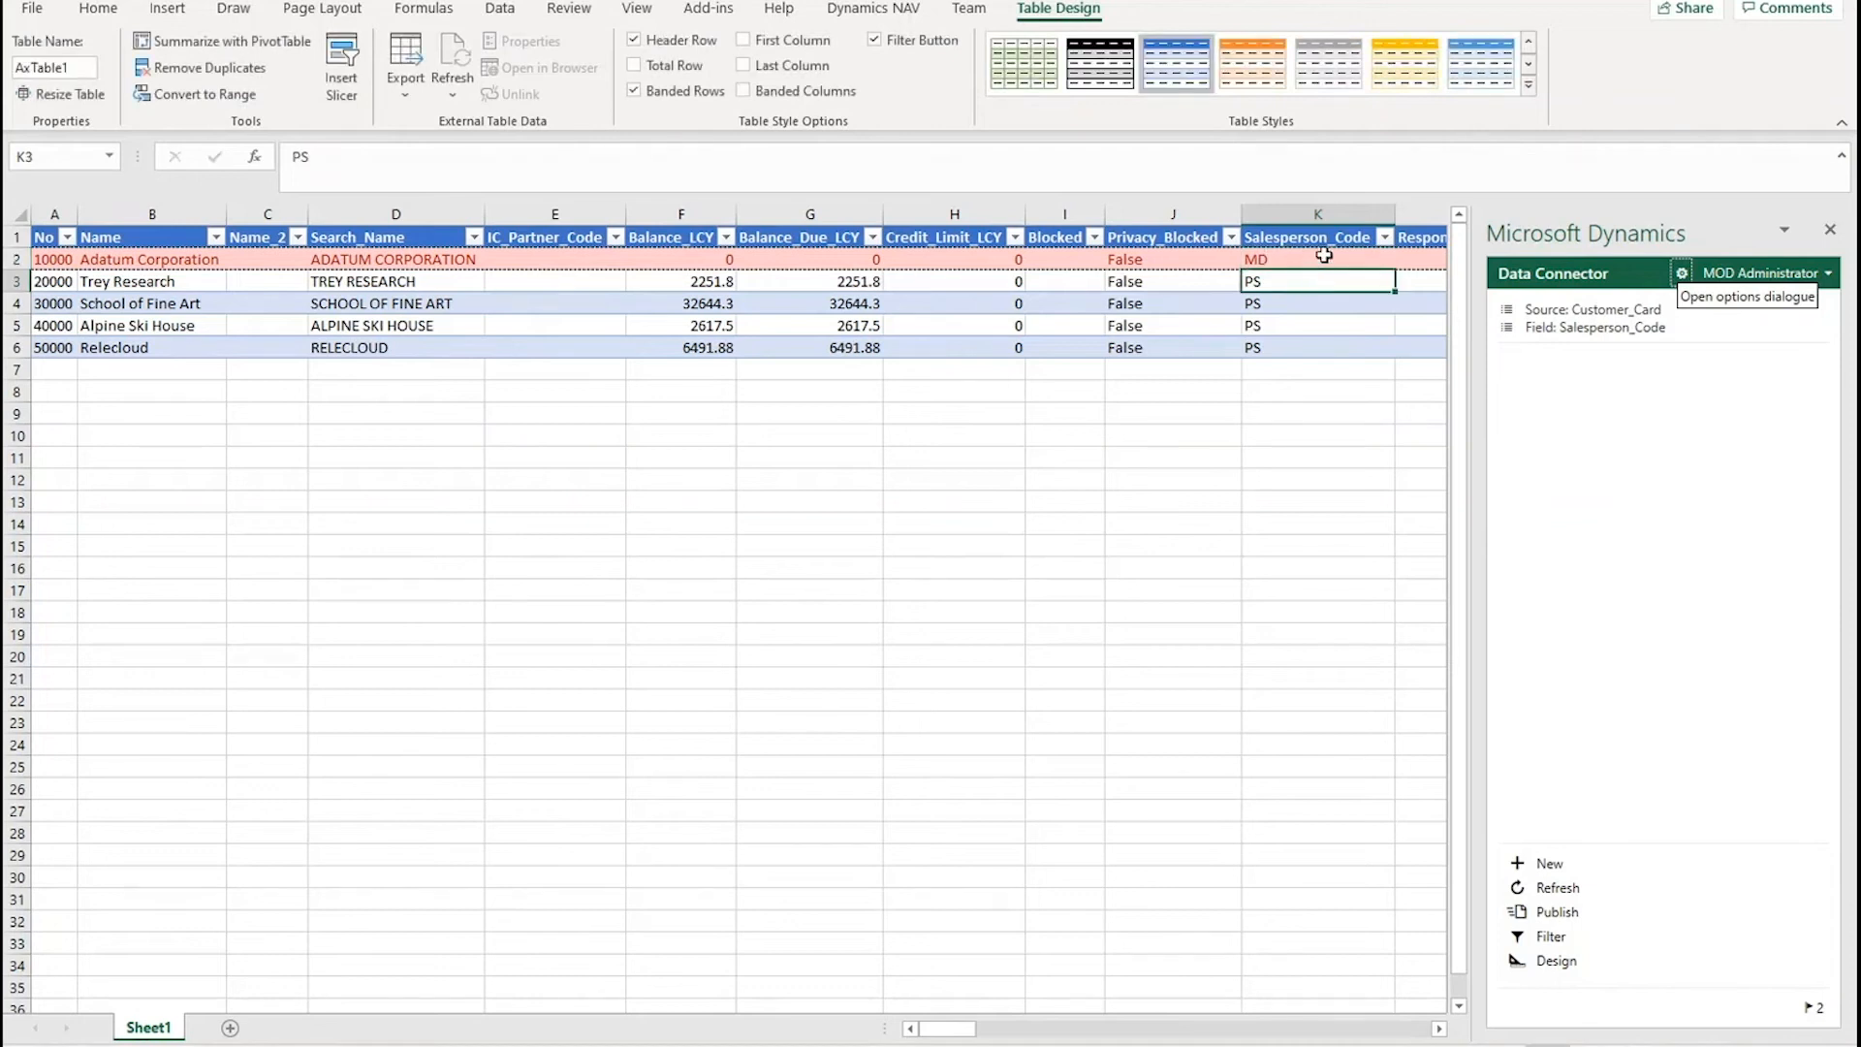
click(1316, 259)
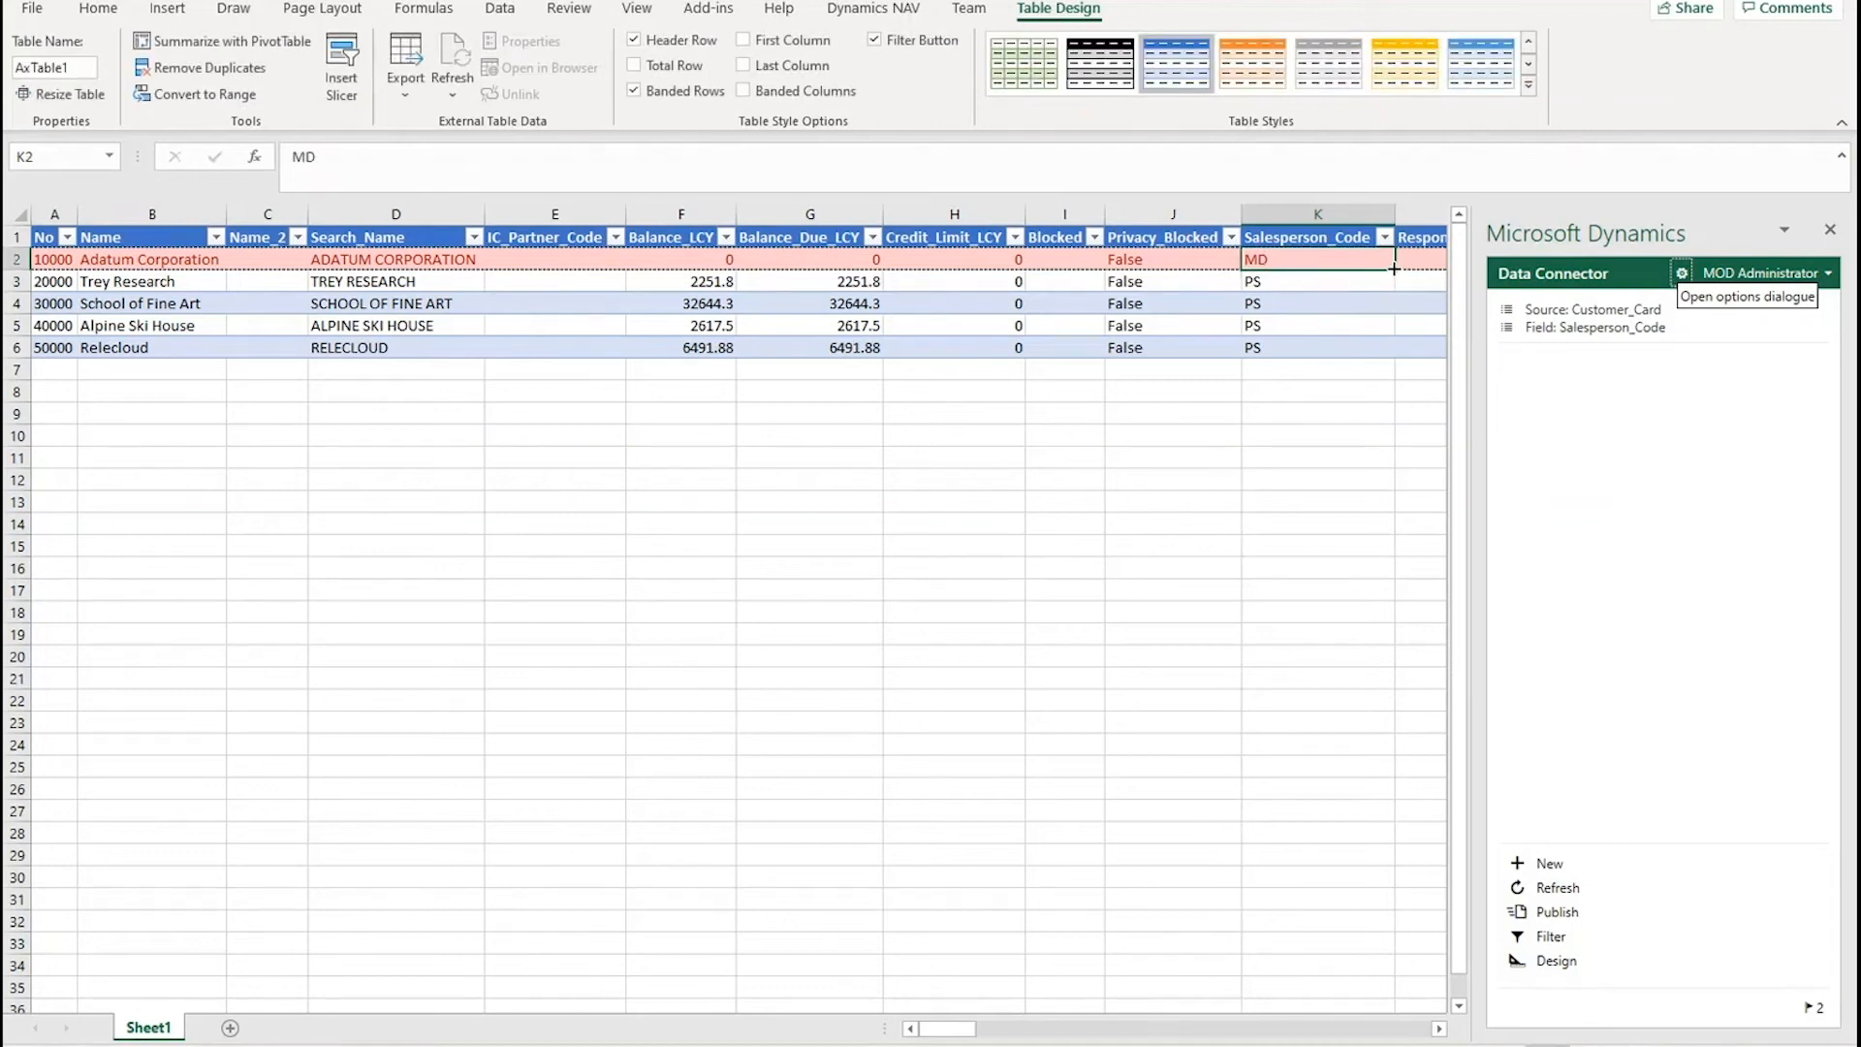
drag(1392, 267, 1392, 348)
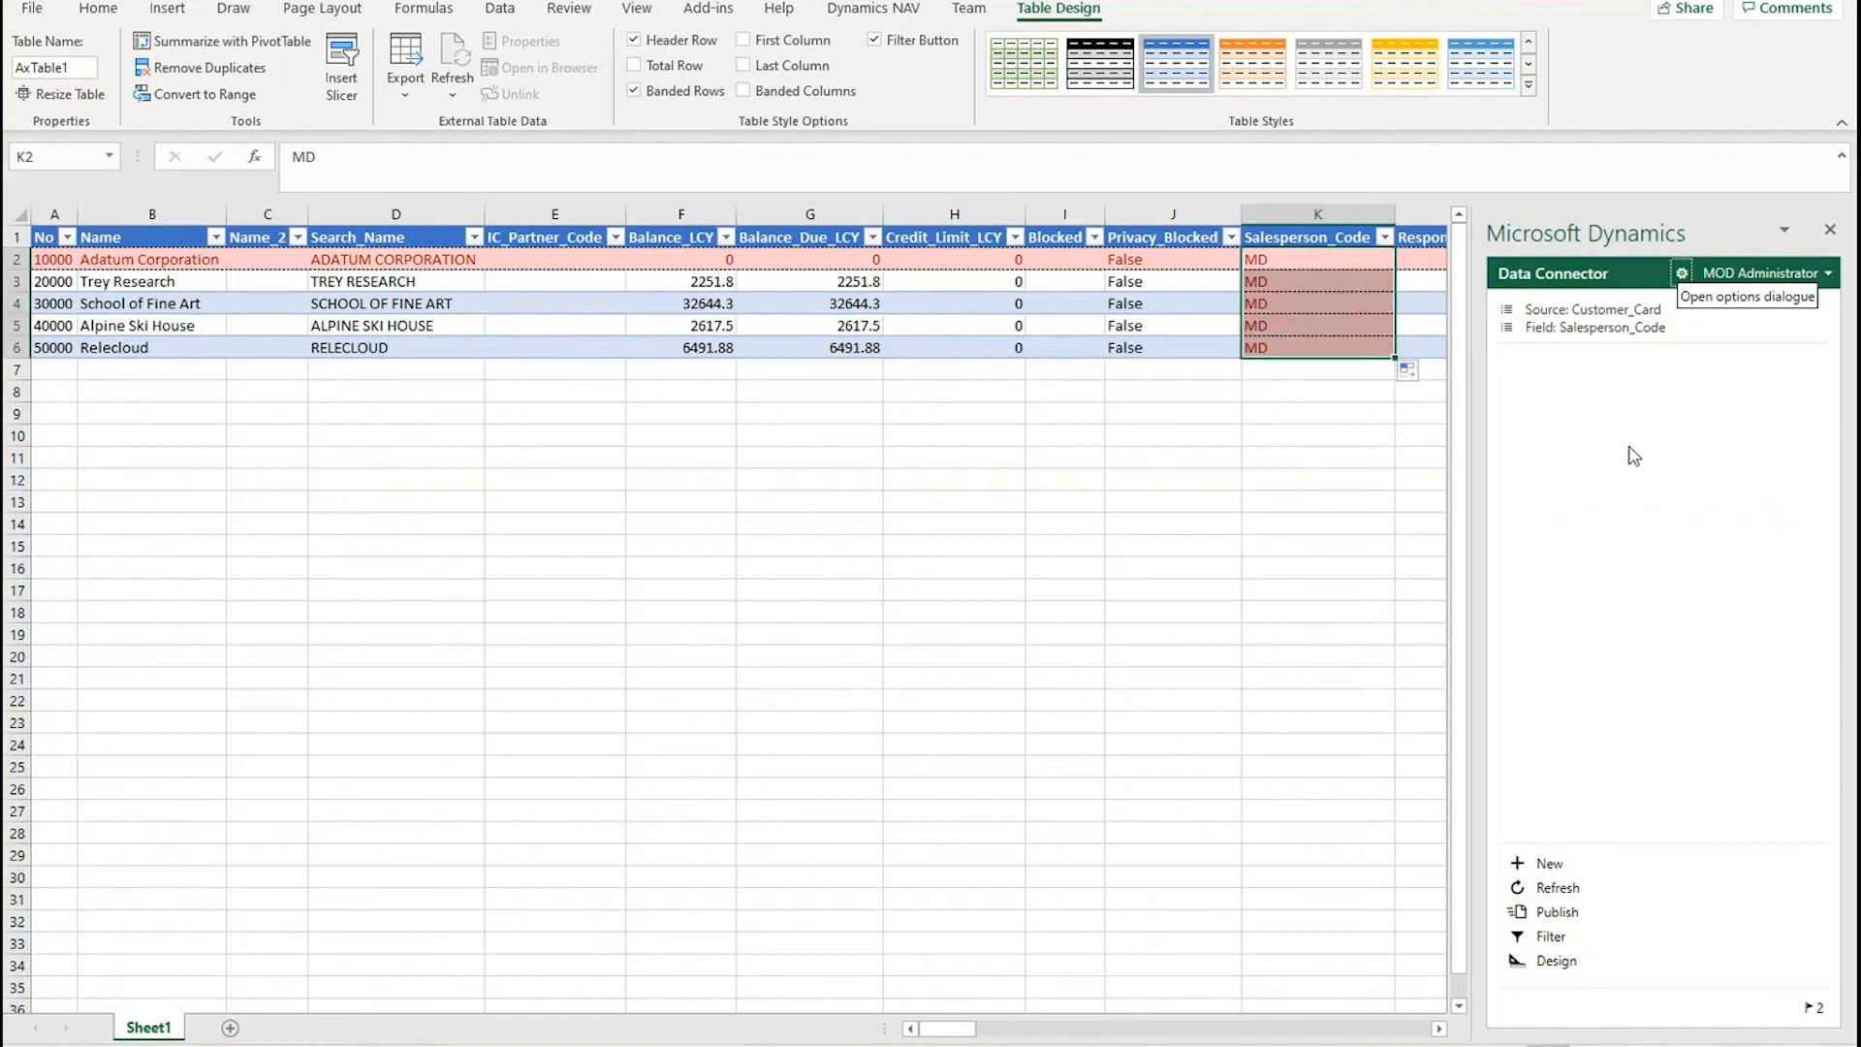
mouse_move(1567, 914)
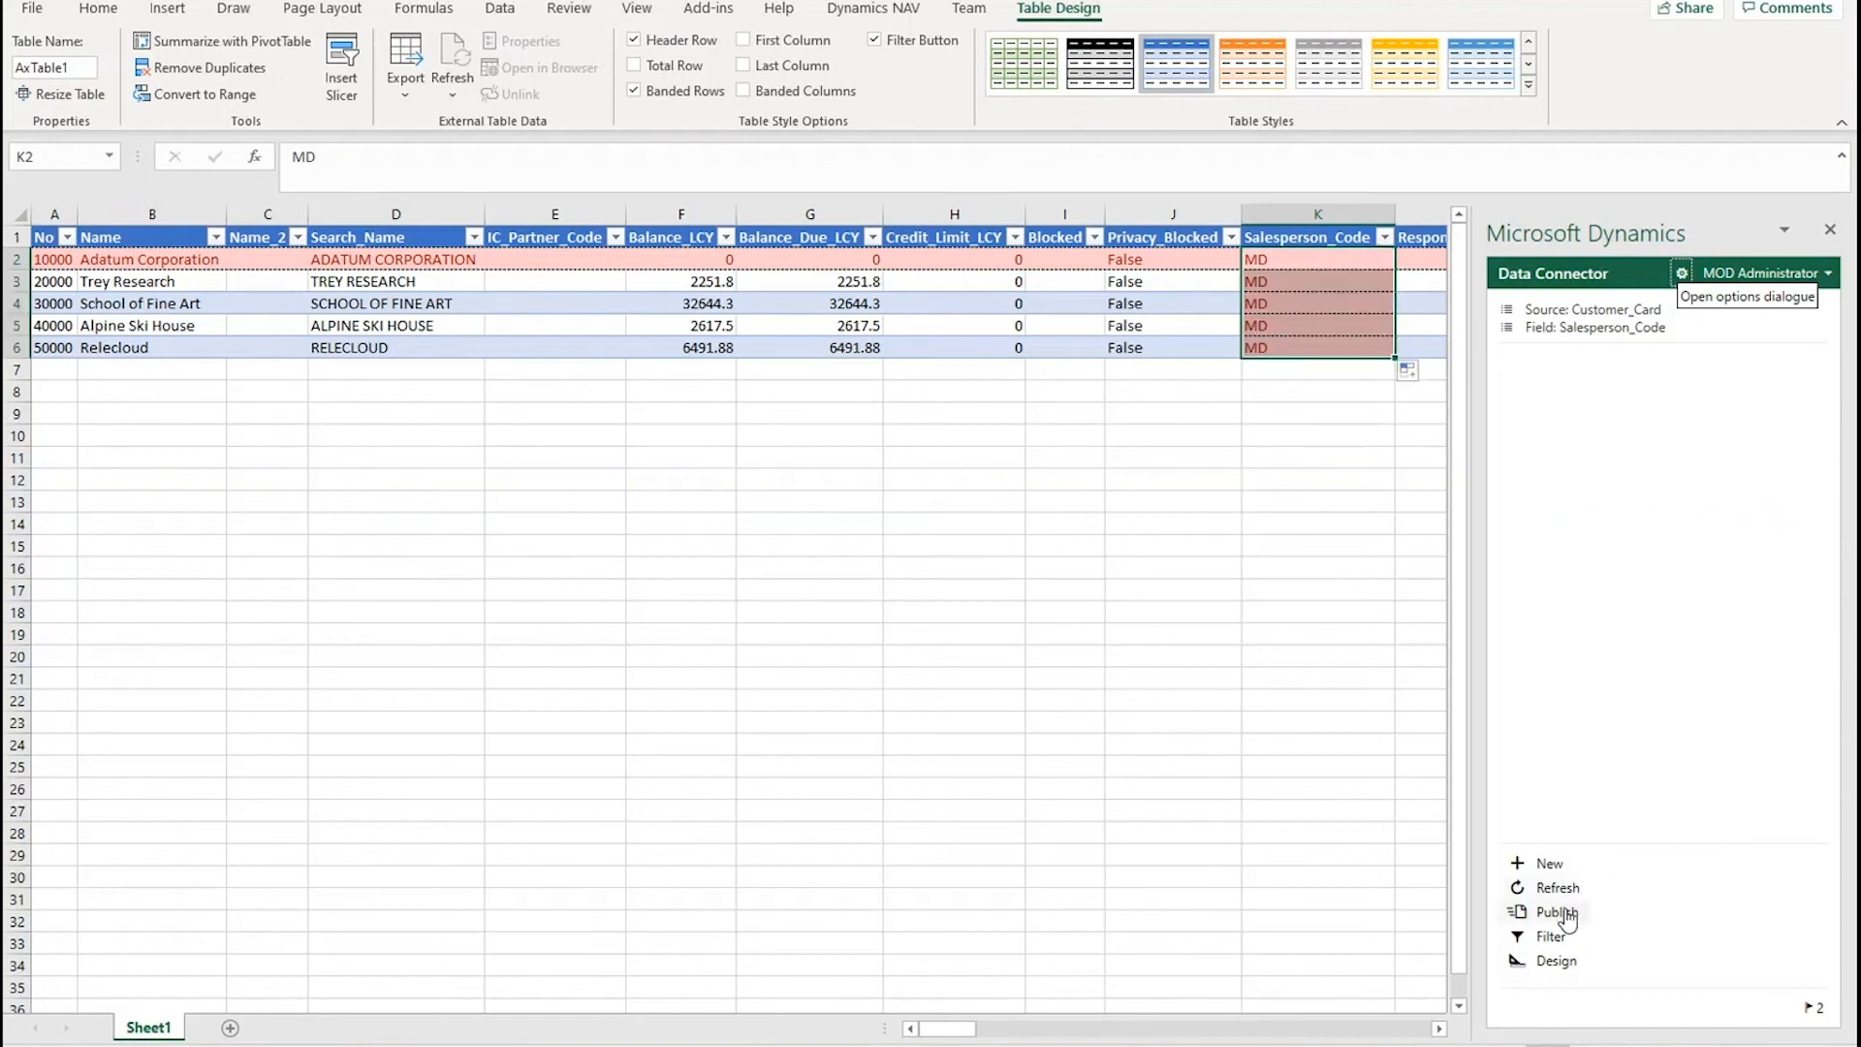
click(1556, 911)
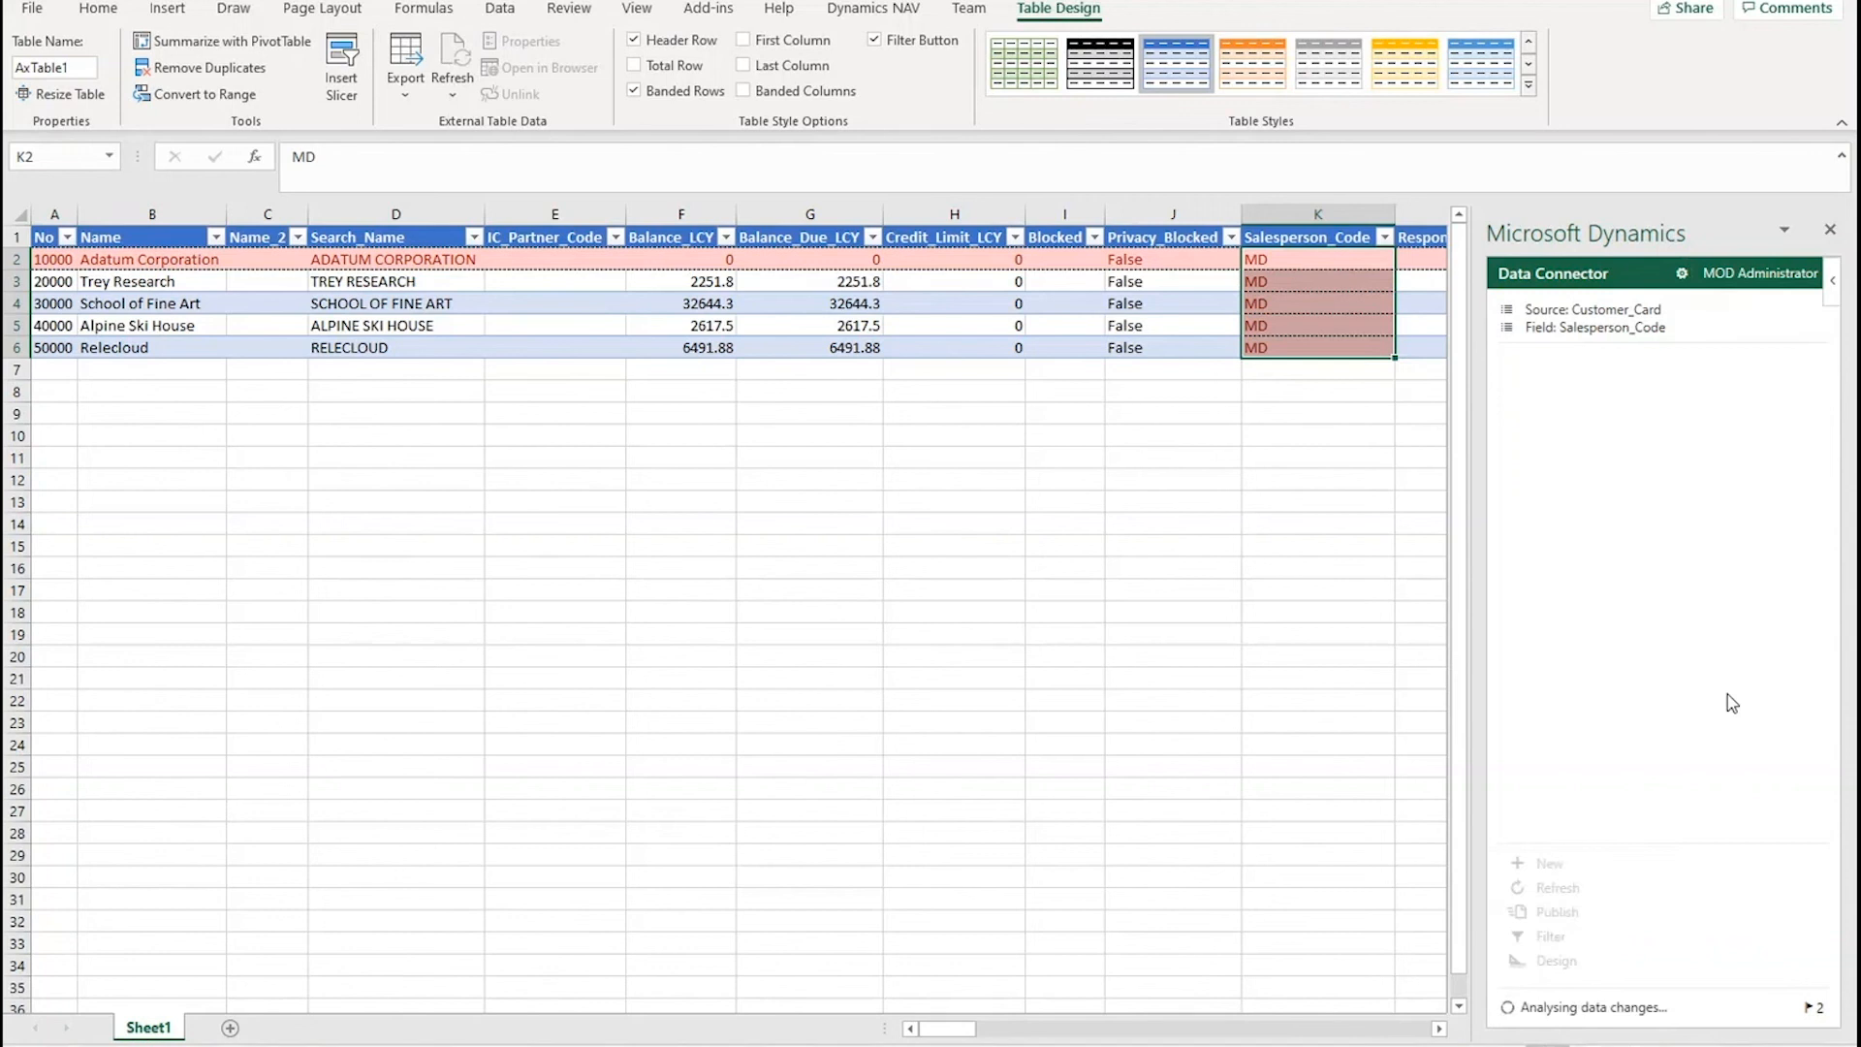